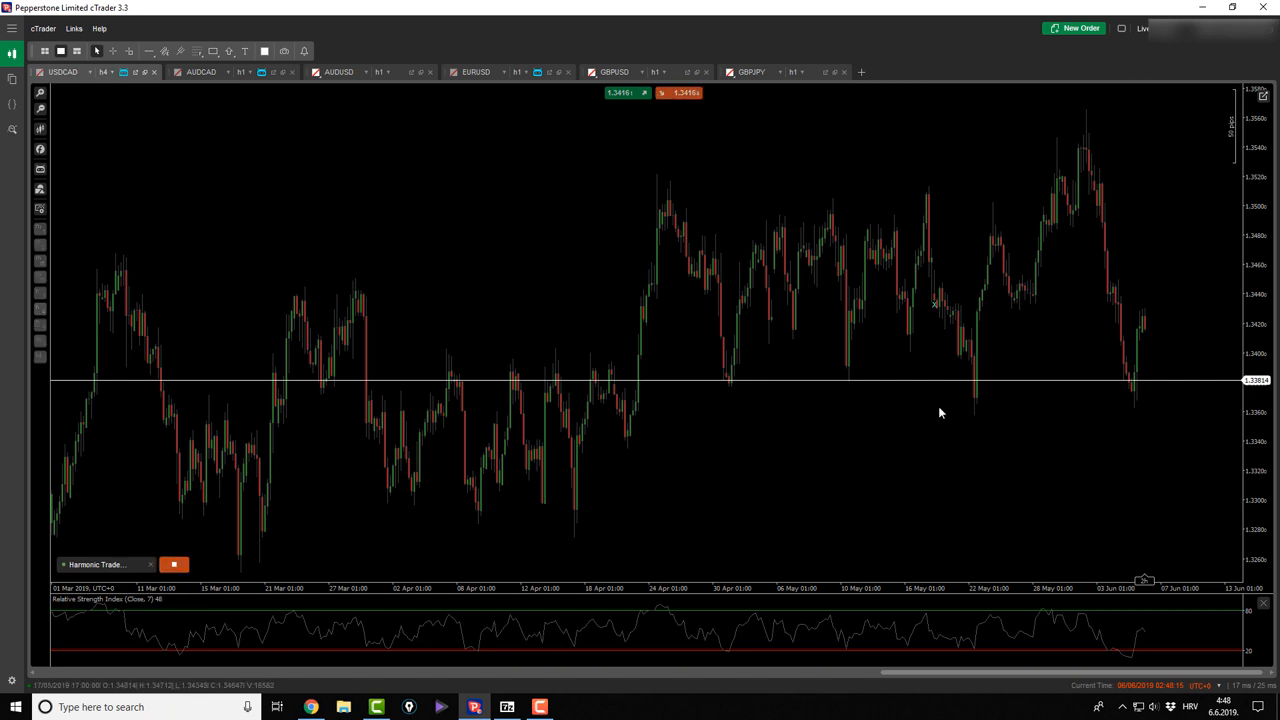
Step: Drag the USDCAD chart so the recent decline and its Fibonacci retracement are in view
left_click_drag(974, 420, 996, 208)
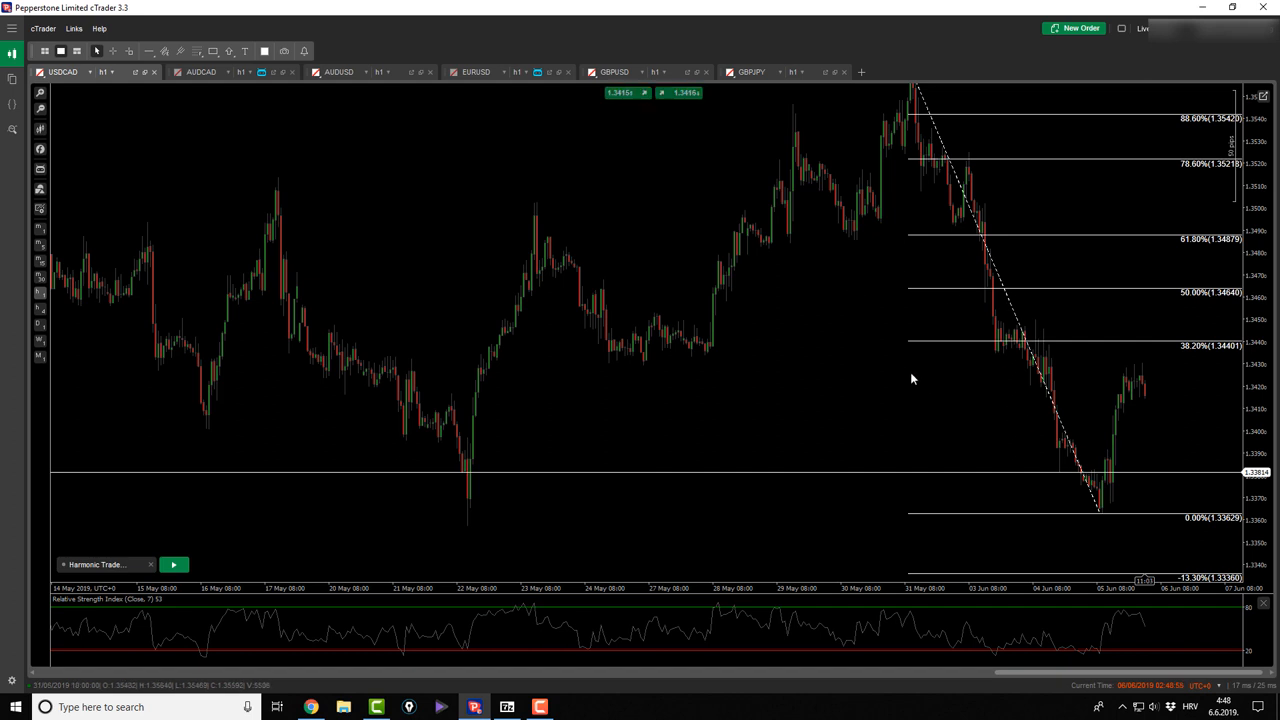
mouse_move(896, 388)
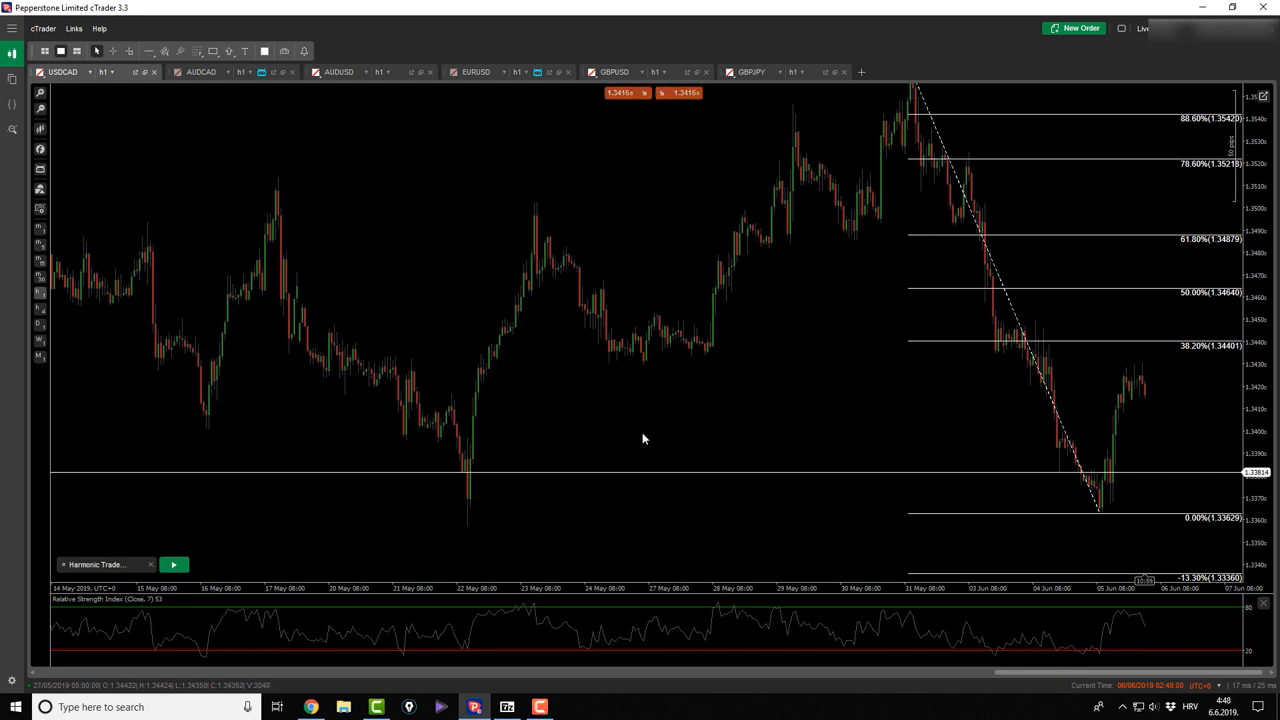
mouse_move(1020, 470)
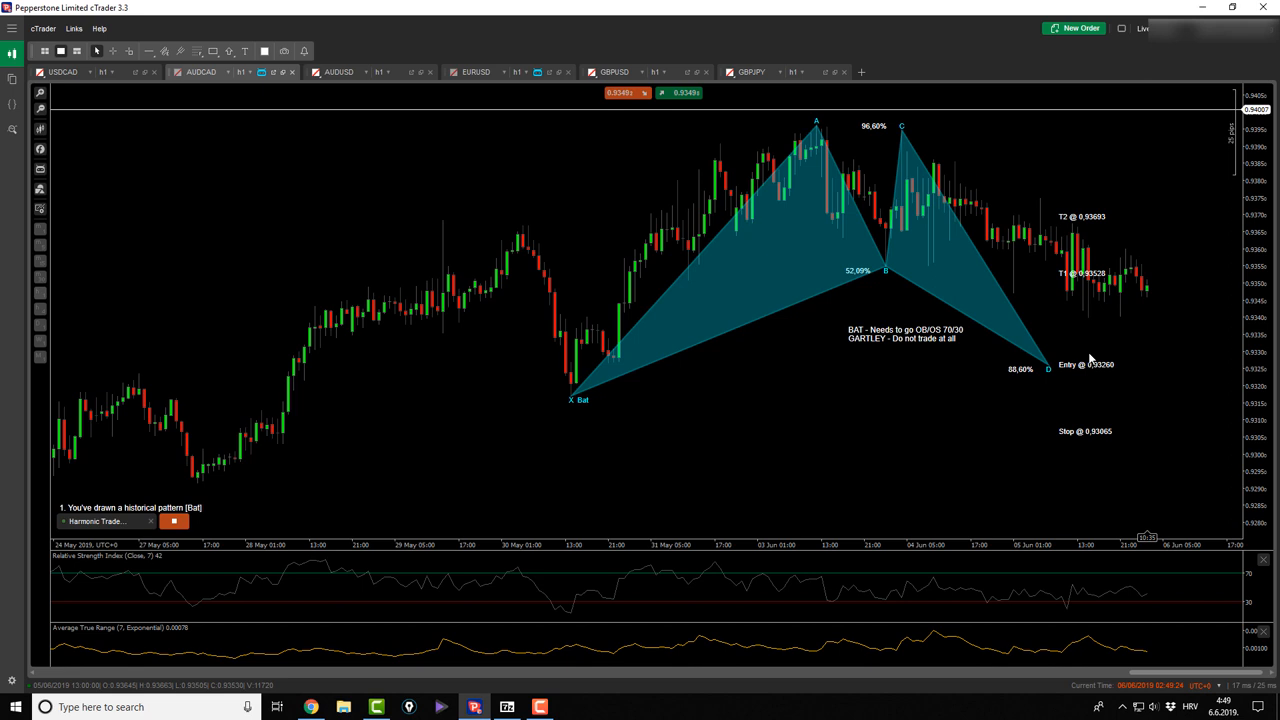
mouse_move(1078, 382)
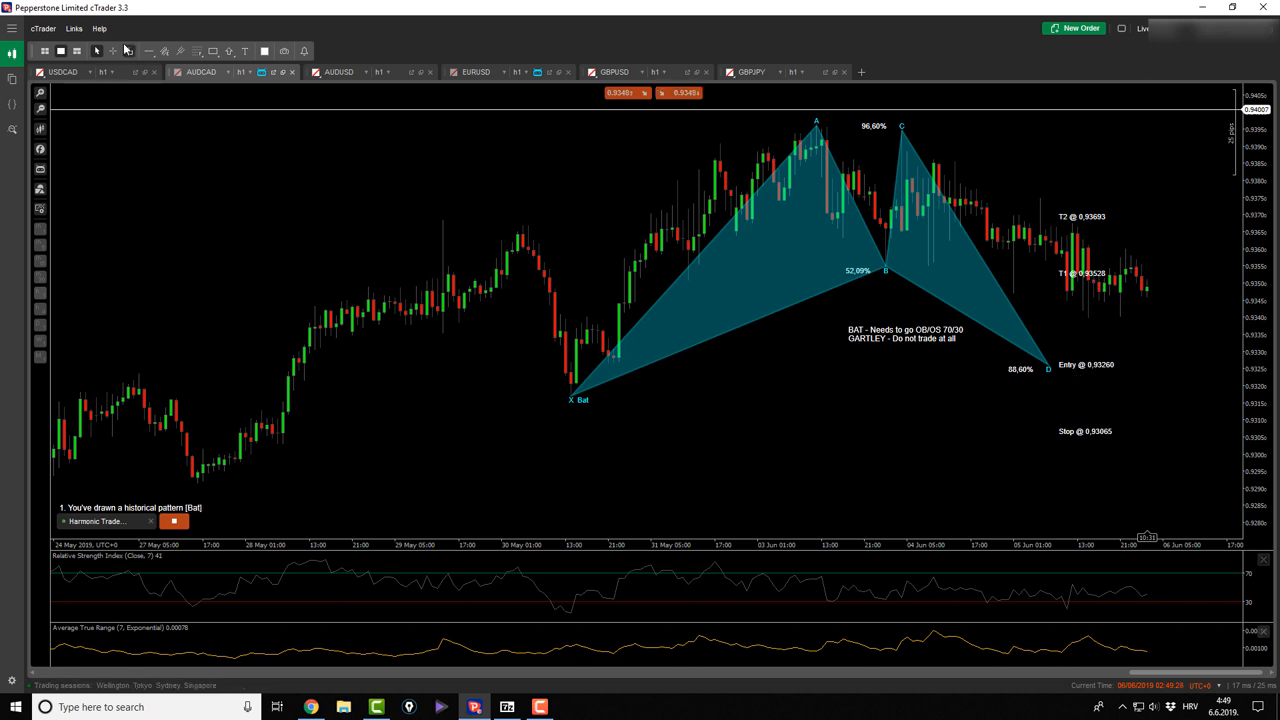
mouse_move(1110, 360)
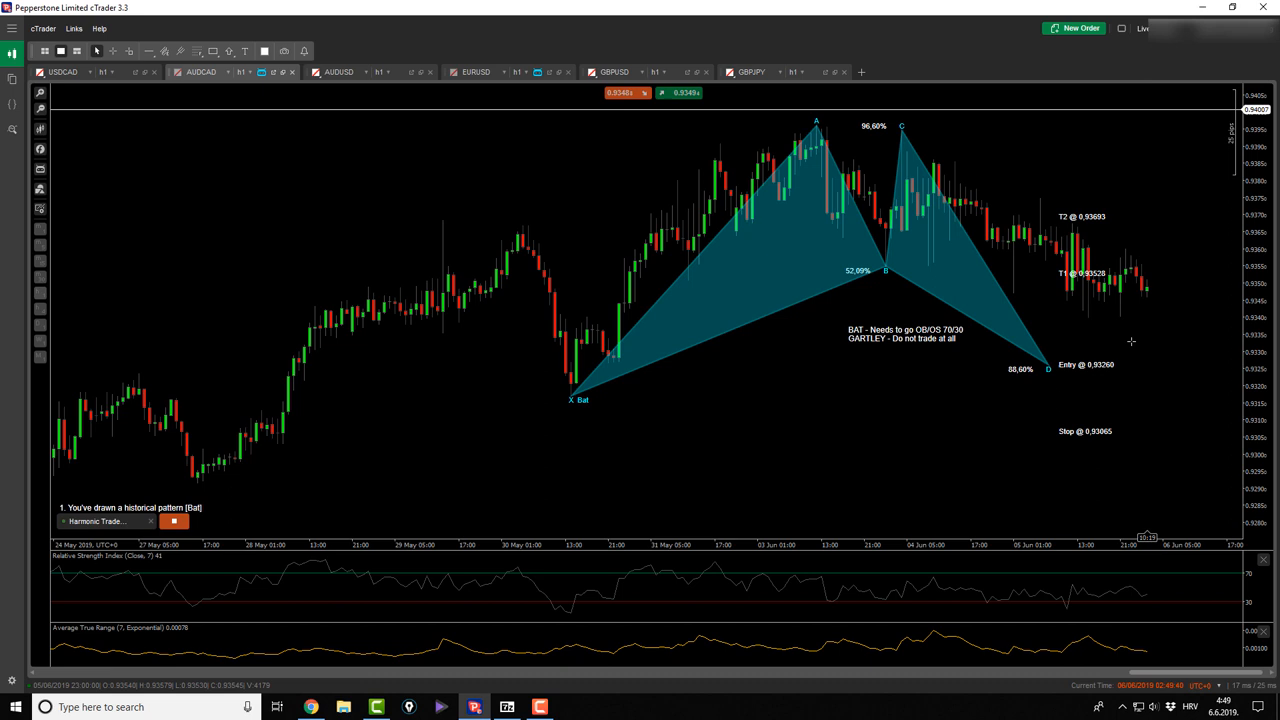
Step: Create an ask price alert at 0.93328 on AUDCAD and dismiss the Alerts List
right_click(1132, 342)
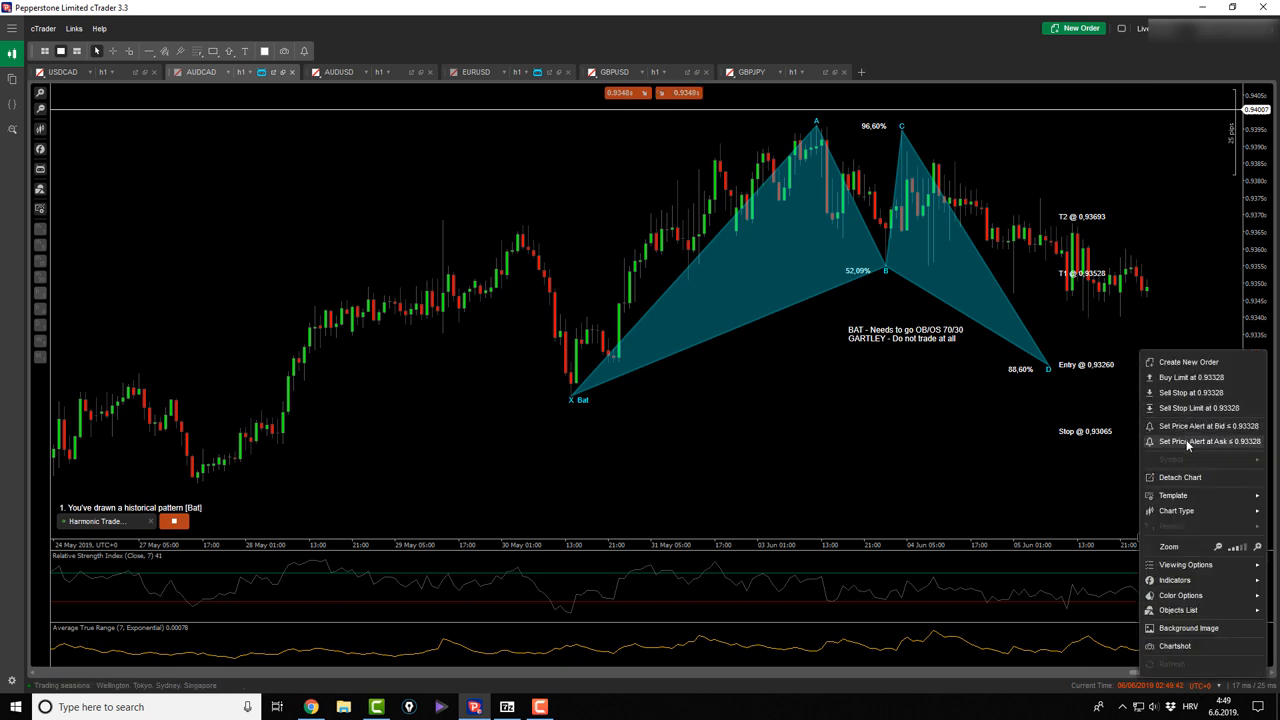
left_click(1210, 442)
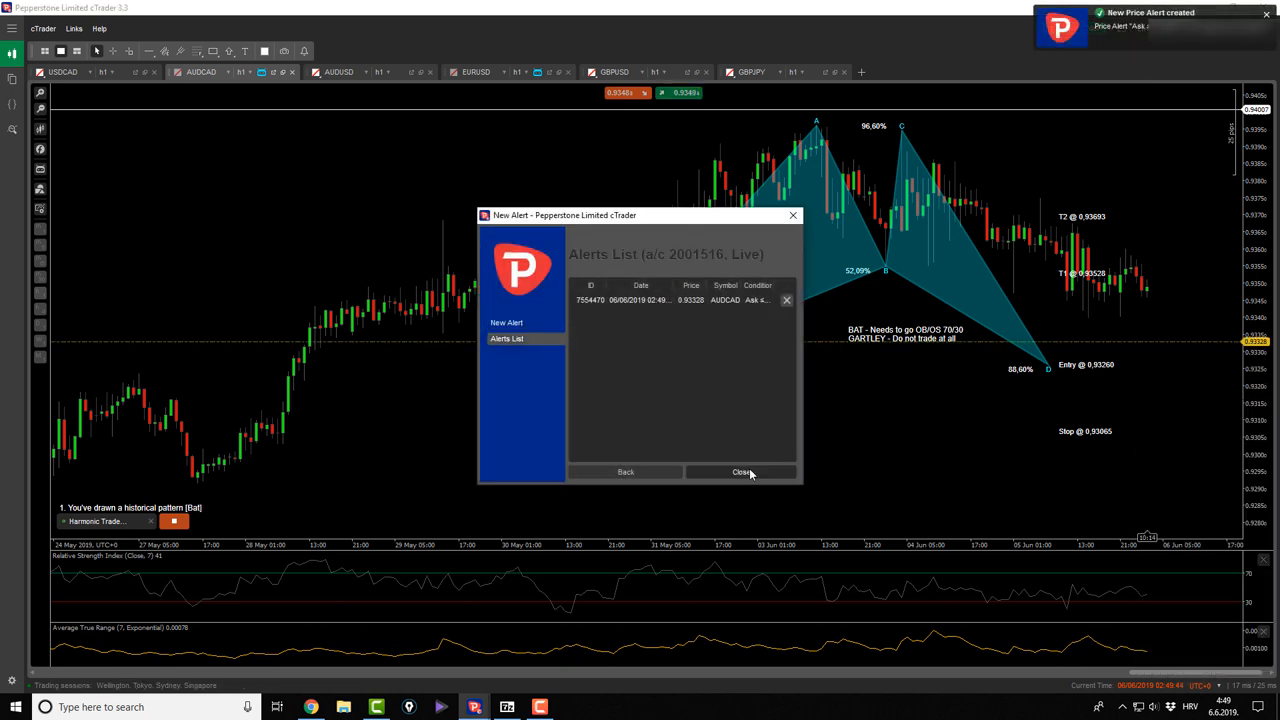
left_click(740, 472)
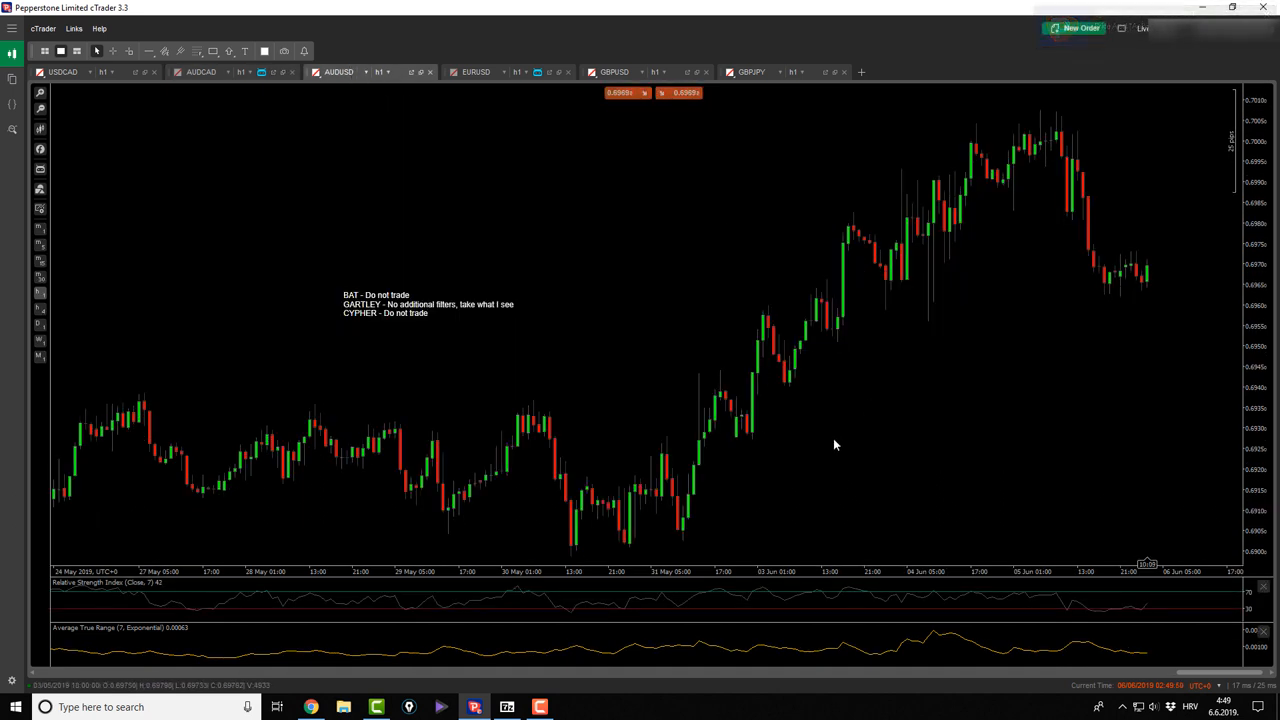
mouse_move(912, 344)
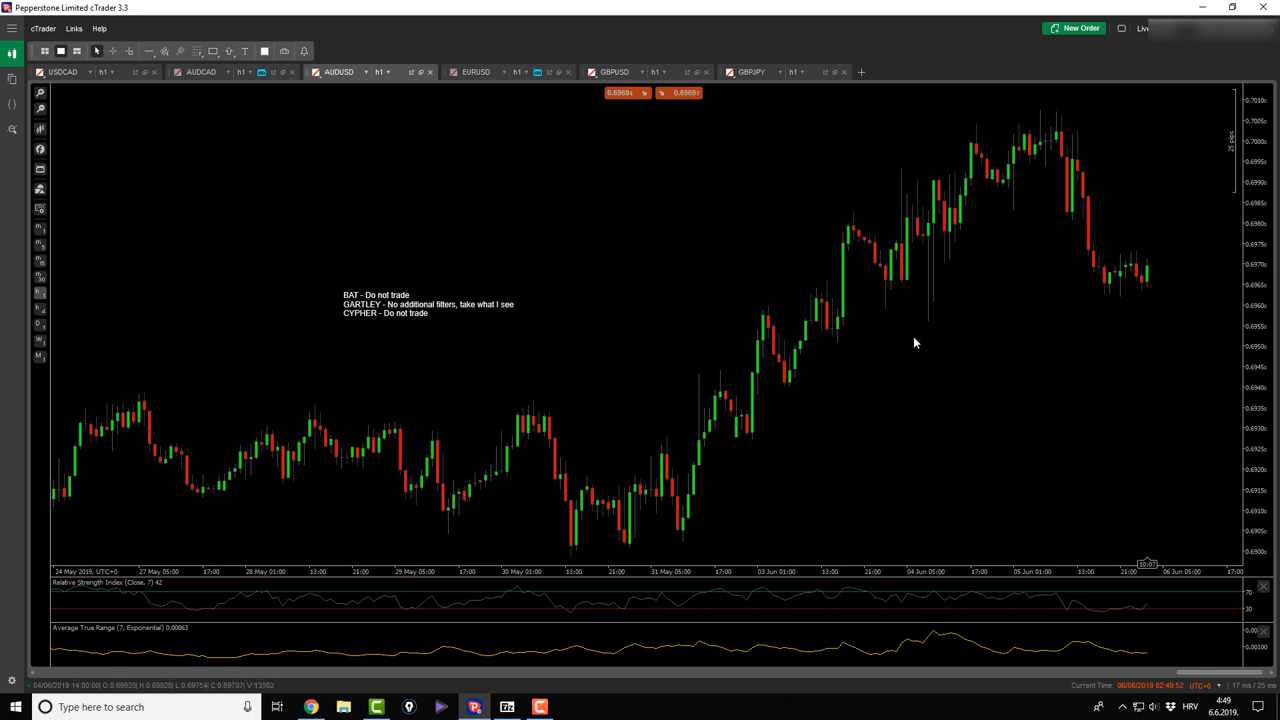
mouse_move(80, 180)
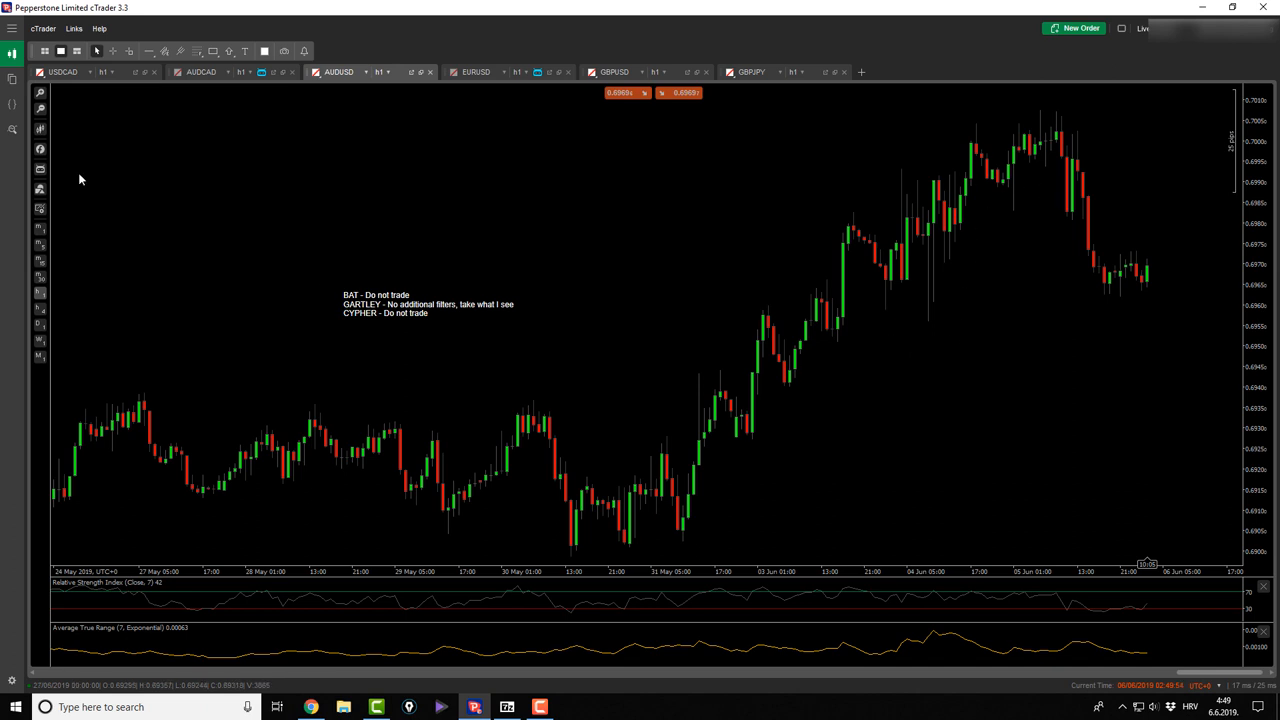
mouse_move(966, 376)
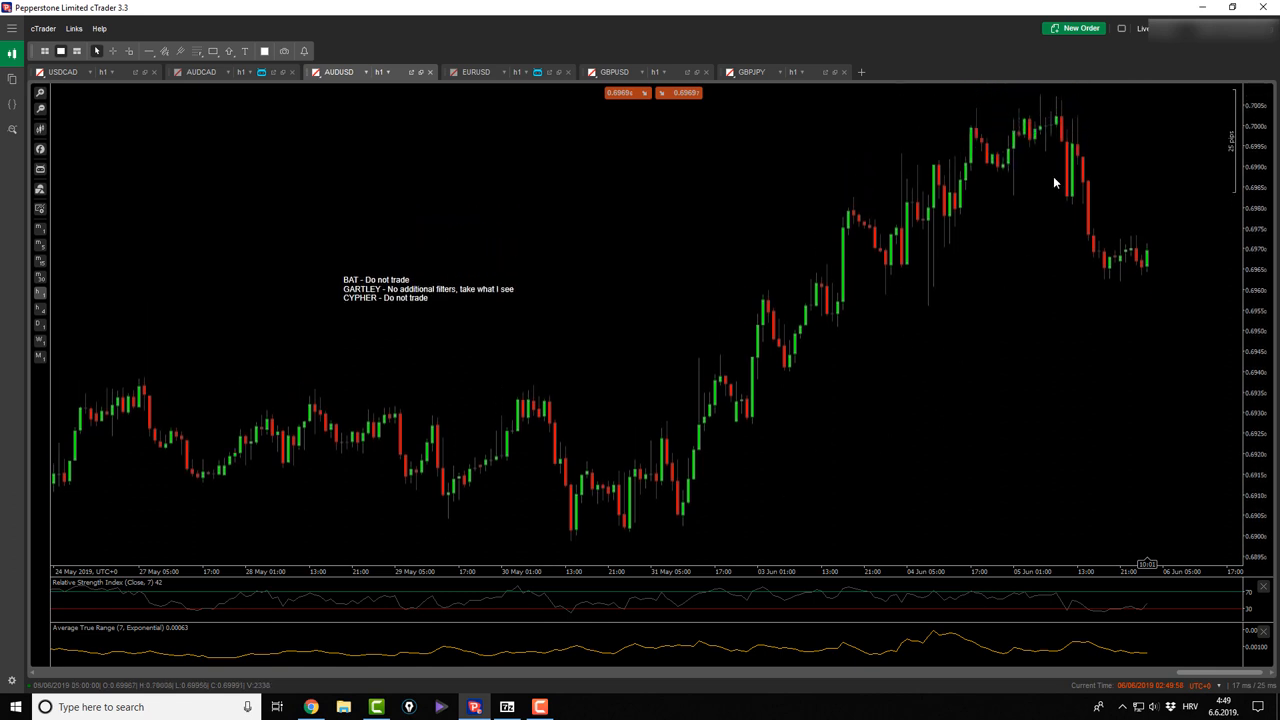
mouse_move(1030, 156)
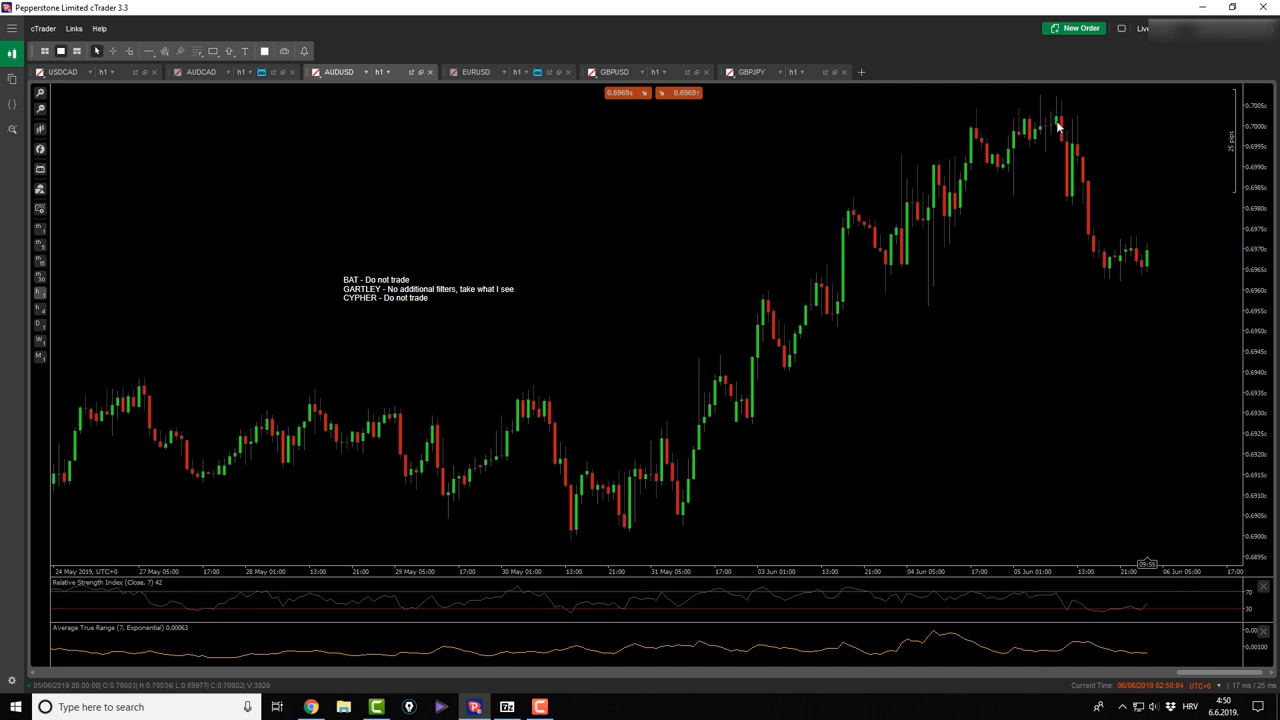
mouse_move(840, 346)
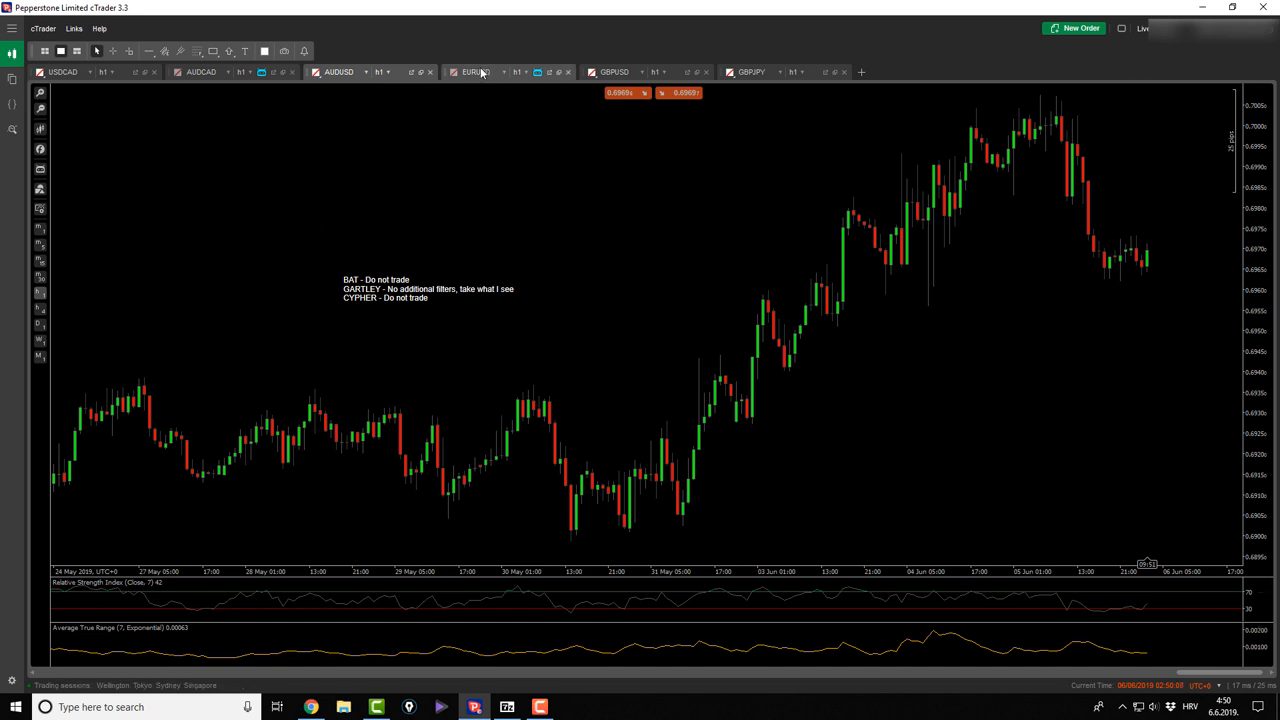
Step: Switch to EURUSD and measure the Cypher pattern's entry, targets and stop
left_click(474, 72)
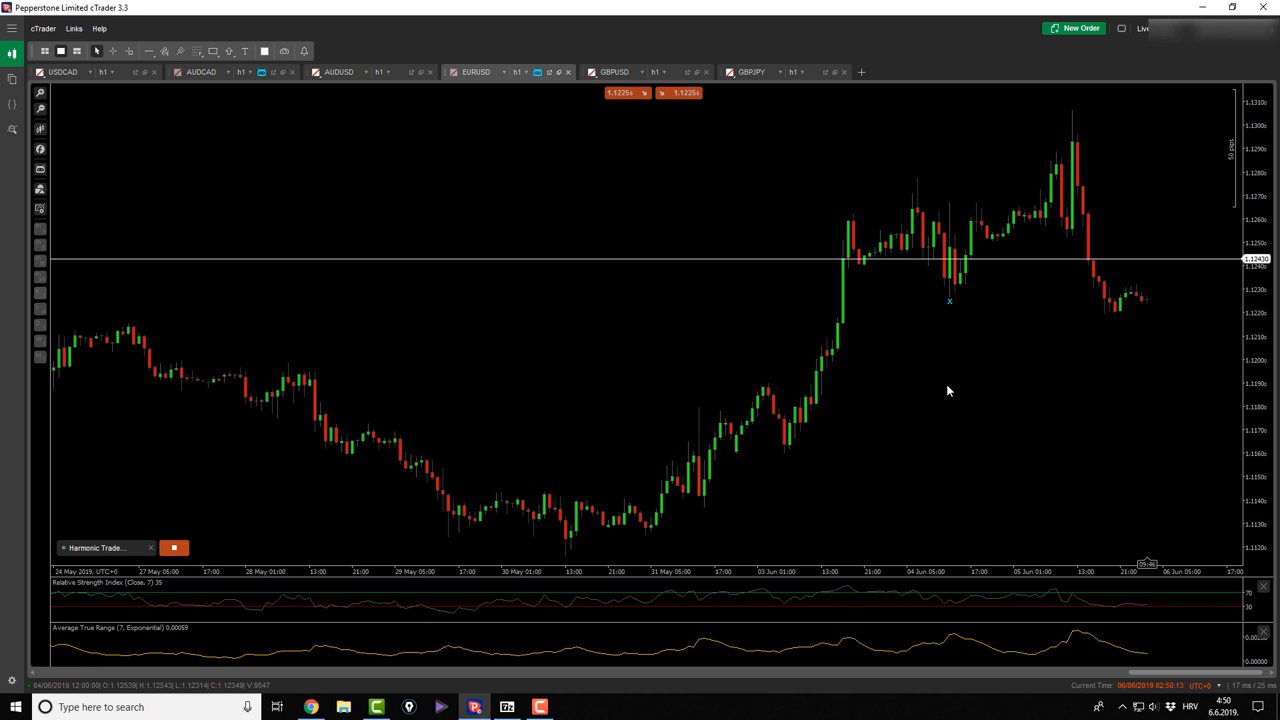
left_click_drag(948, 300, 1056, 148)
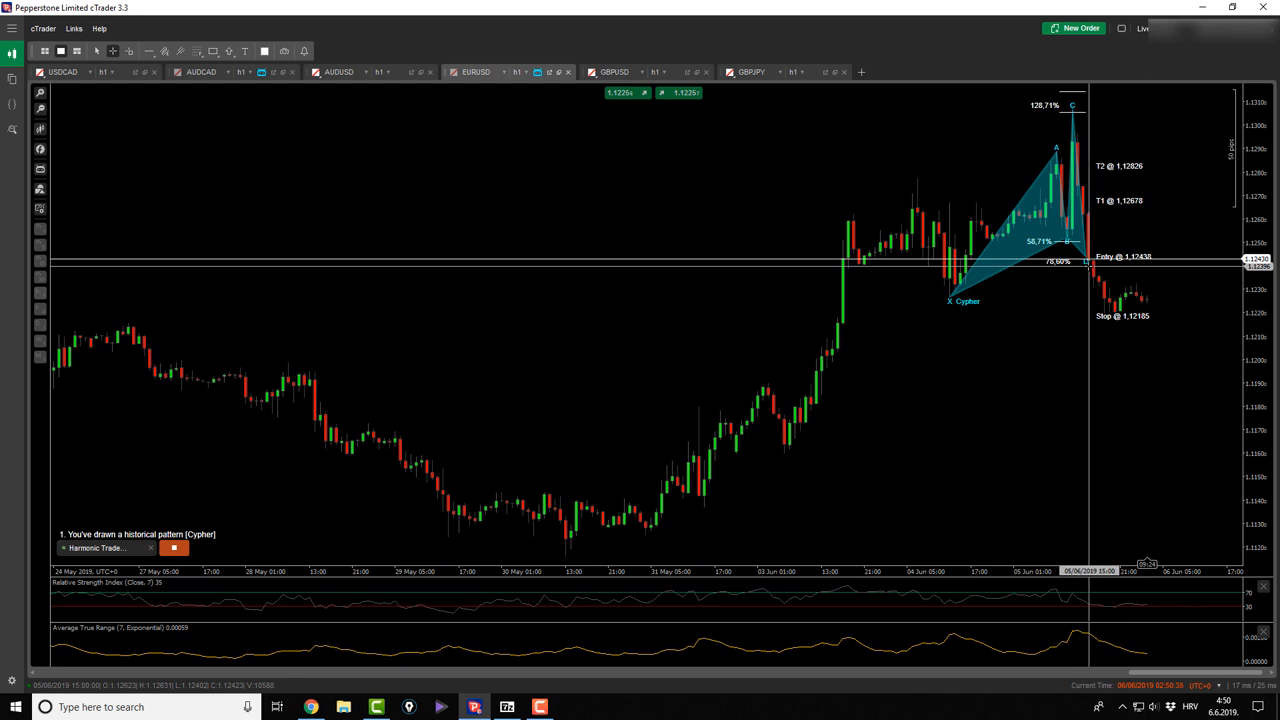
mouse_move(1026, 288)
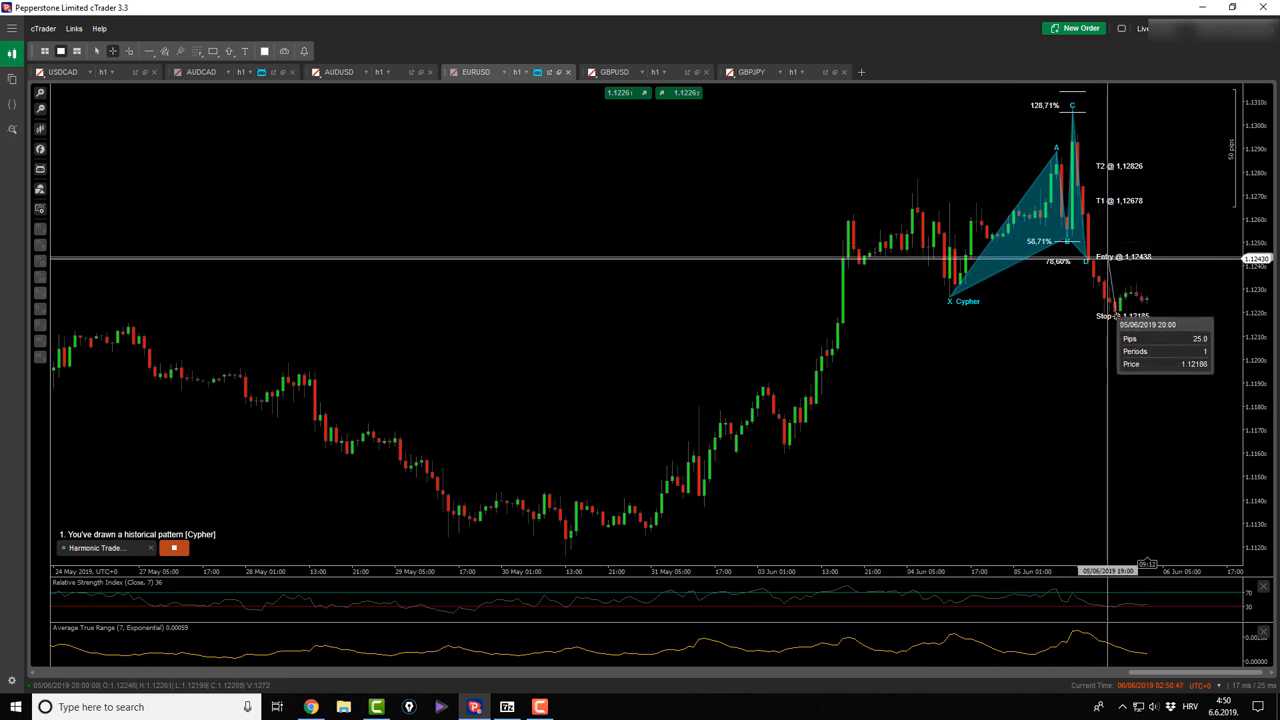
mouse_move(604, 124)
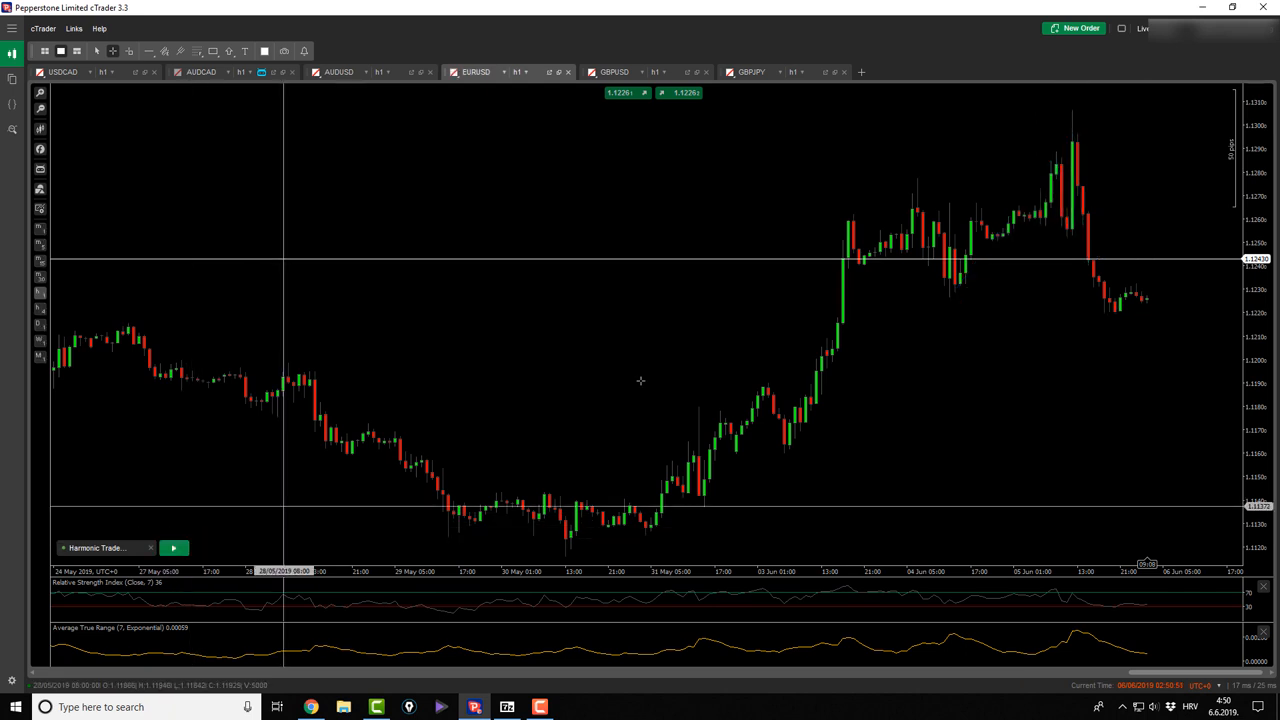
Step: On GBPUSD, trace the Bat pattern from the May high with entry 1.27263 and targets 1.26625, 1.26231
left_click(614, 72)
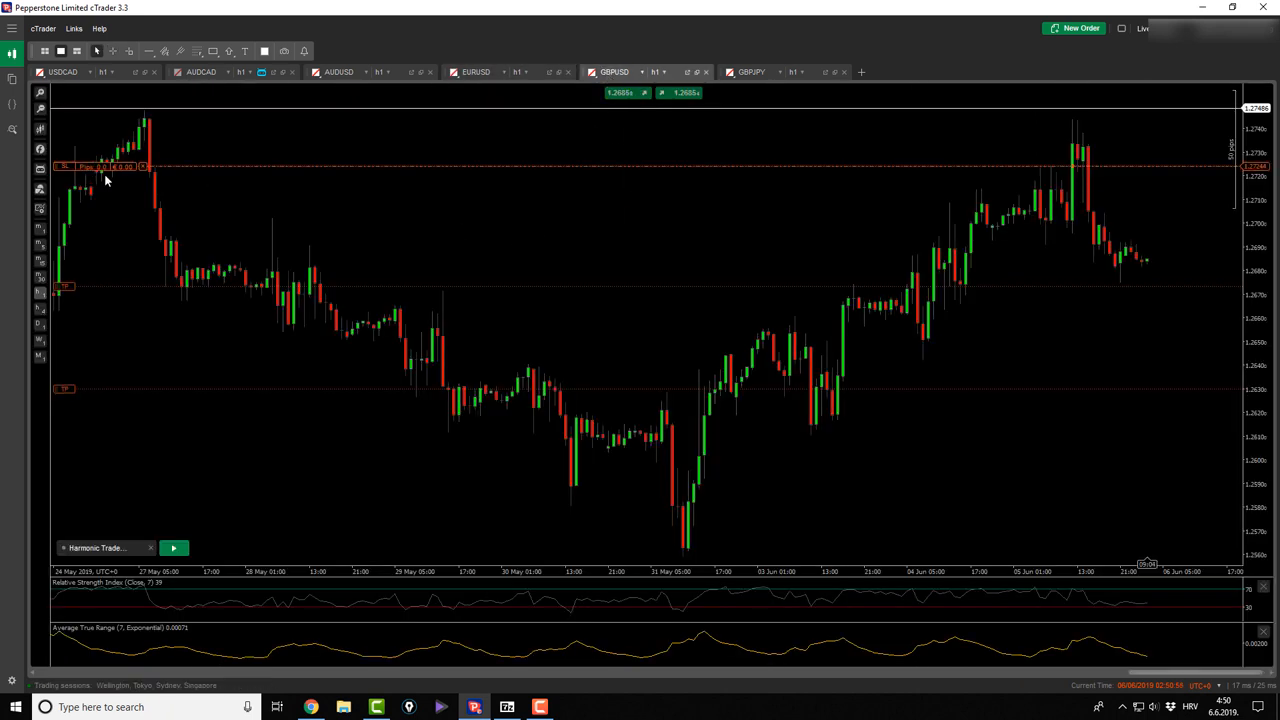
left_click(172, 548)
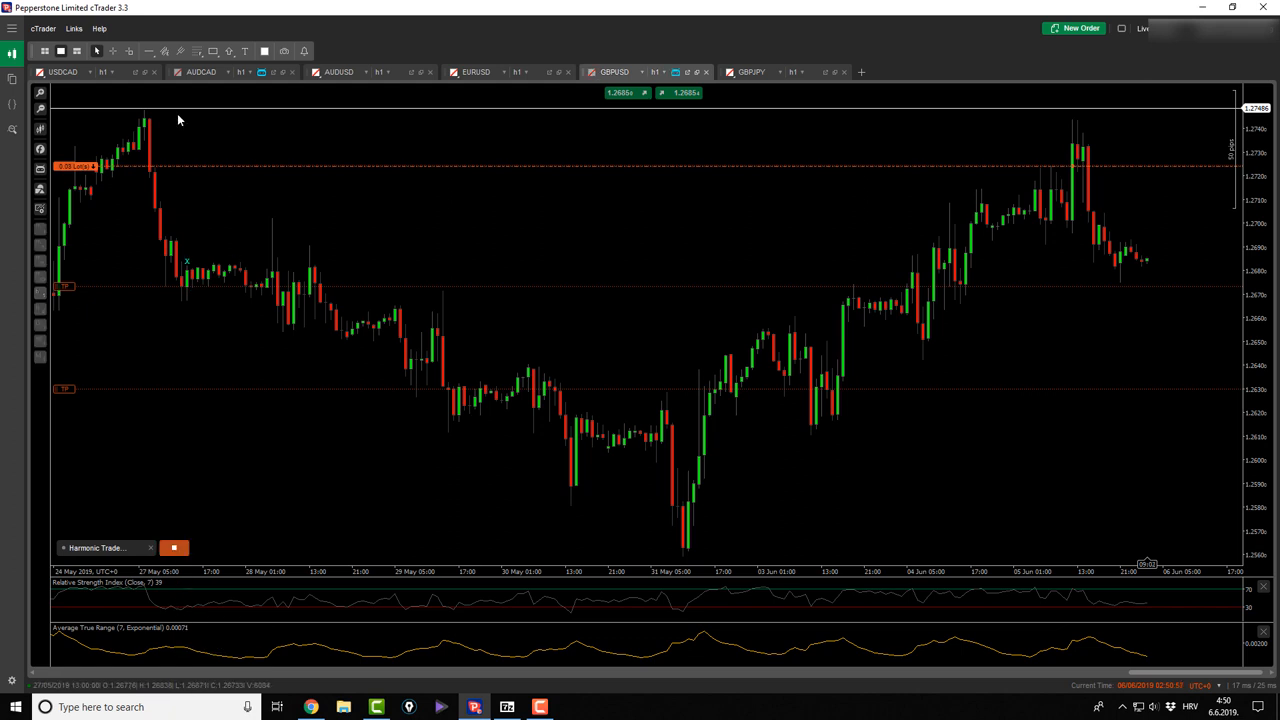
left_click_drag(144, 108, 684, 560)
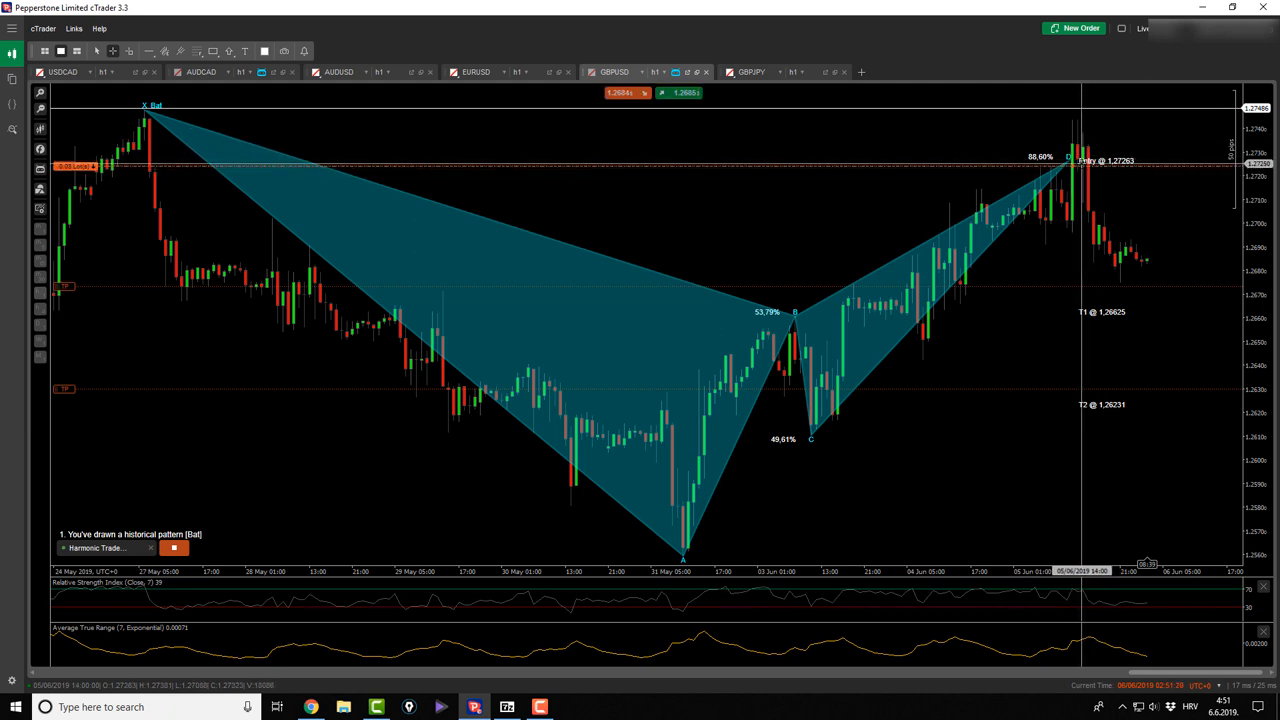
mouse_move(1080, 160)
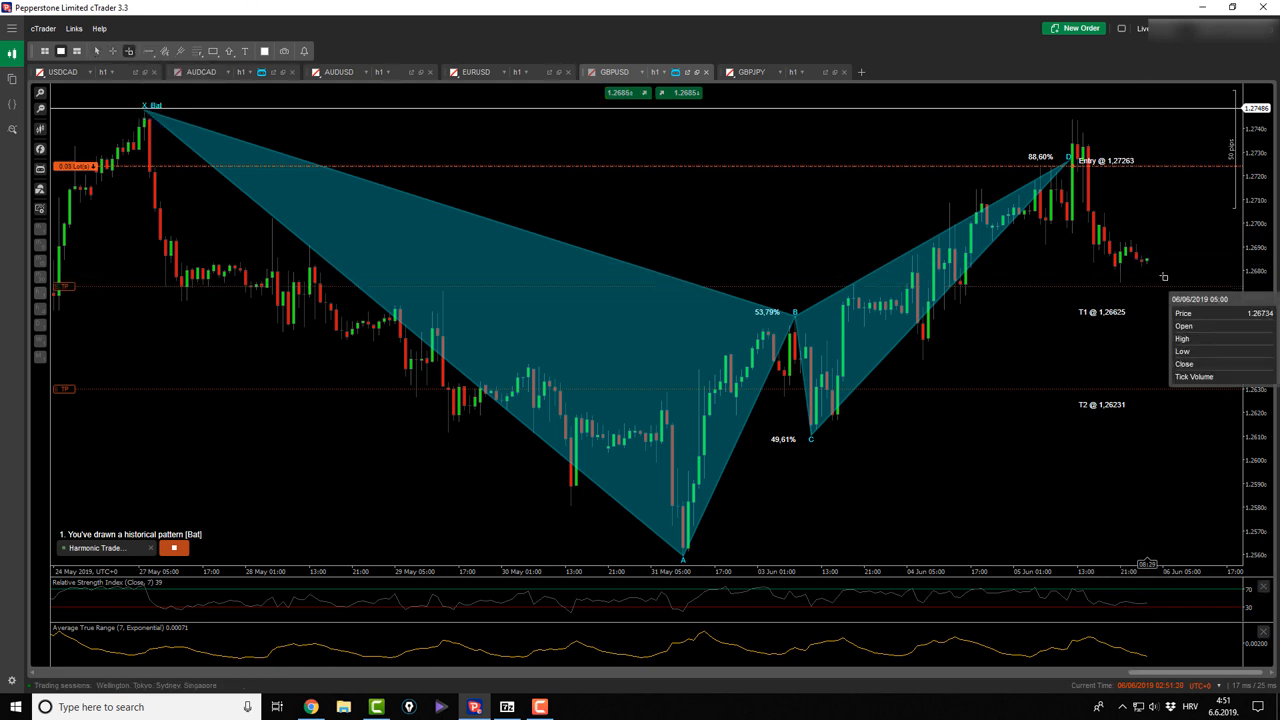
mouse_move(1122, 262)
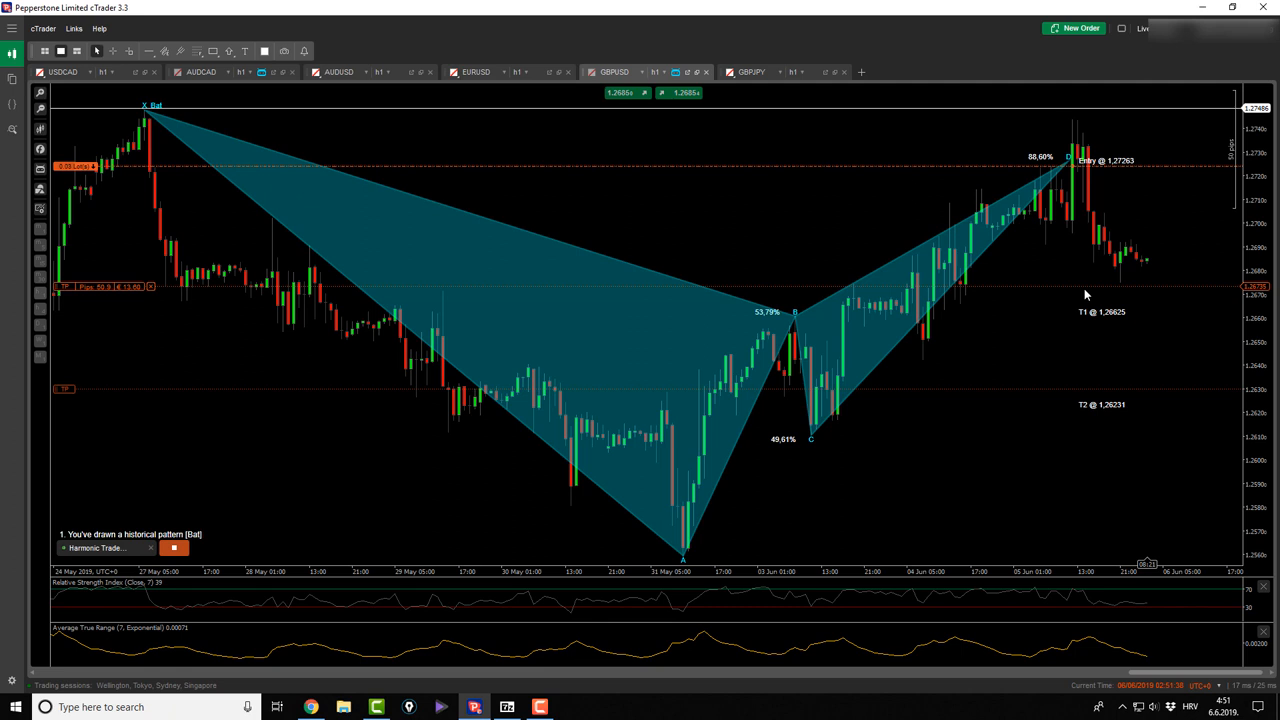
mouse_move(1124, 288)
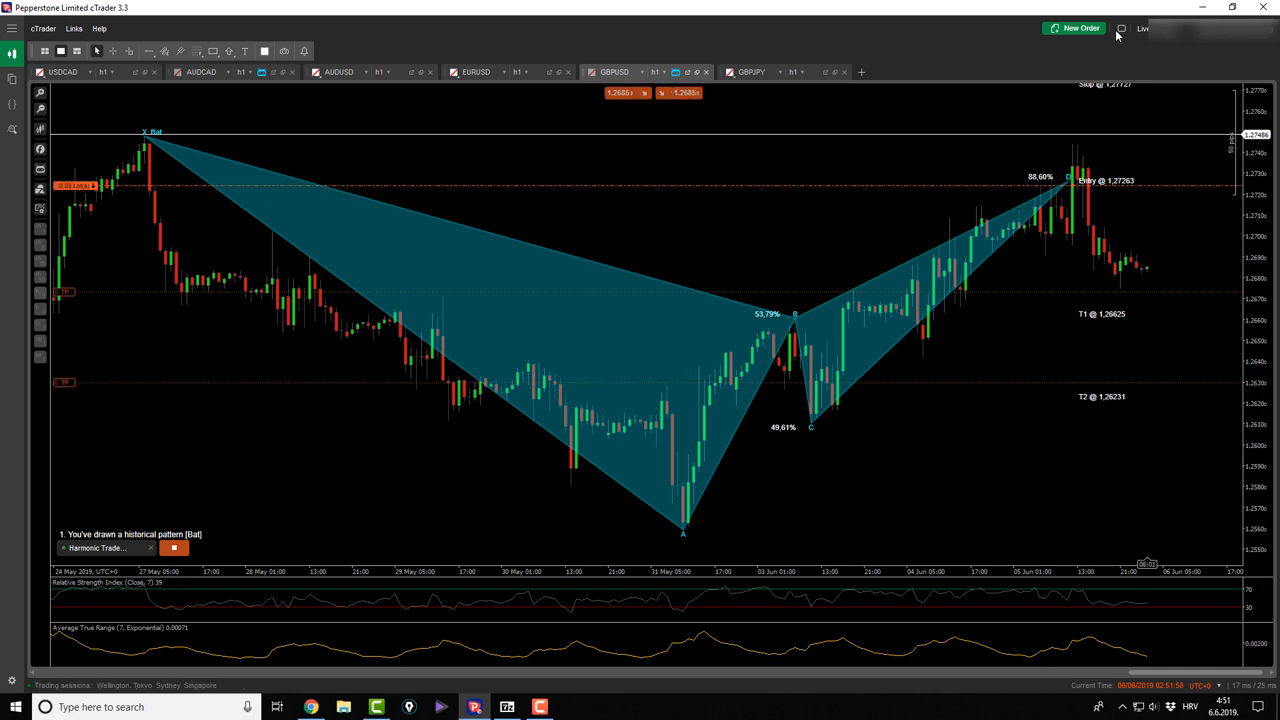
Step: Review trade history and open GBPUSD sell positions, then move to the GBPJPY chart
left_click(1122, 28)
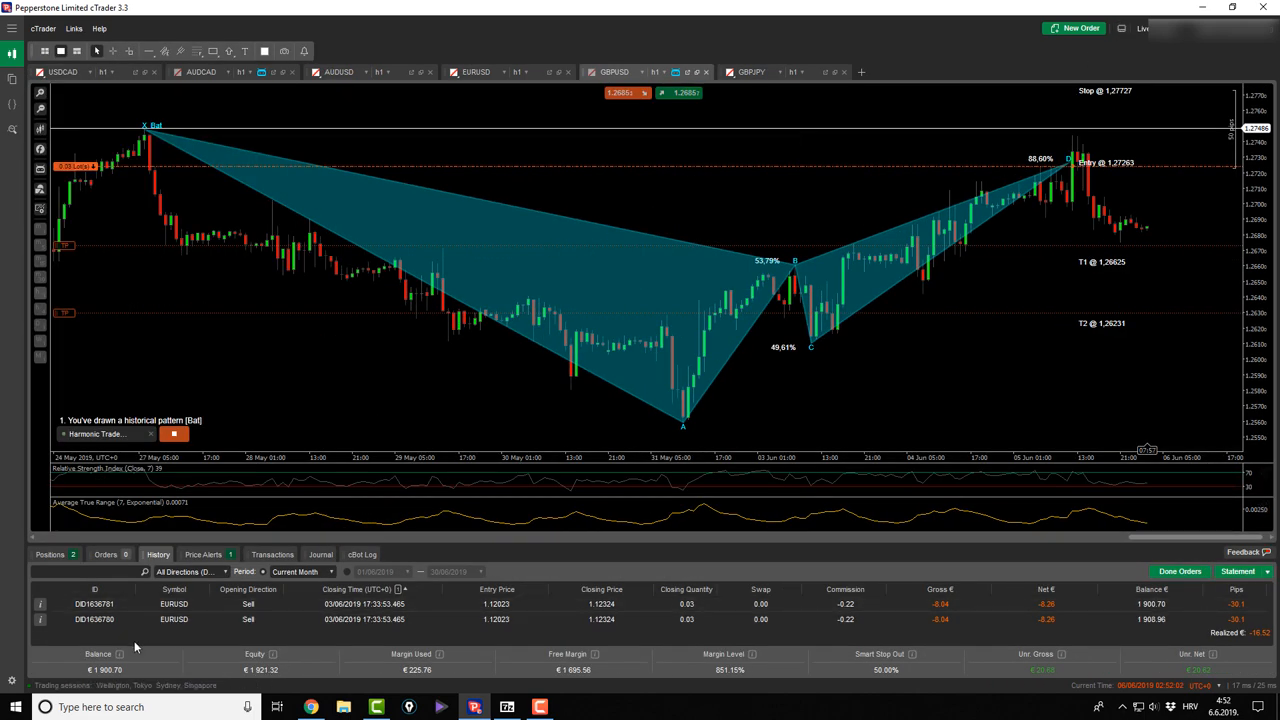
mouse_move(164, 640)
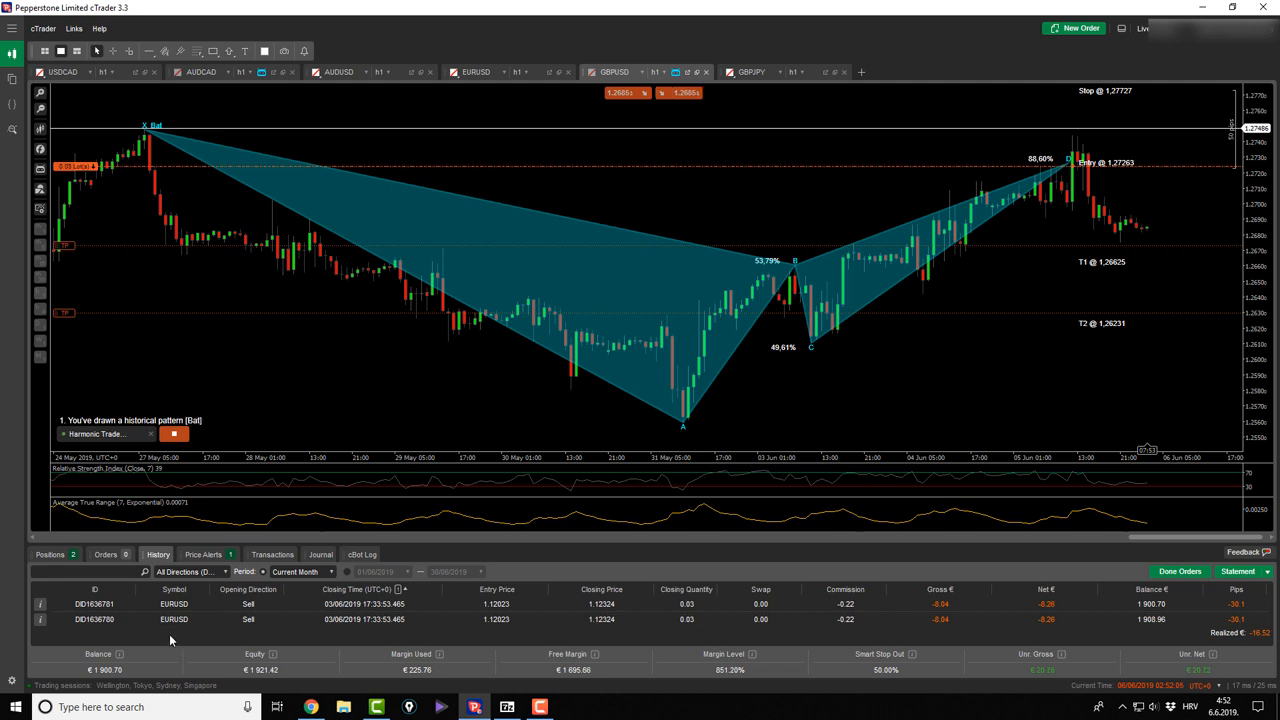
left_click(50, 554)
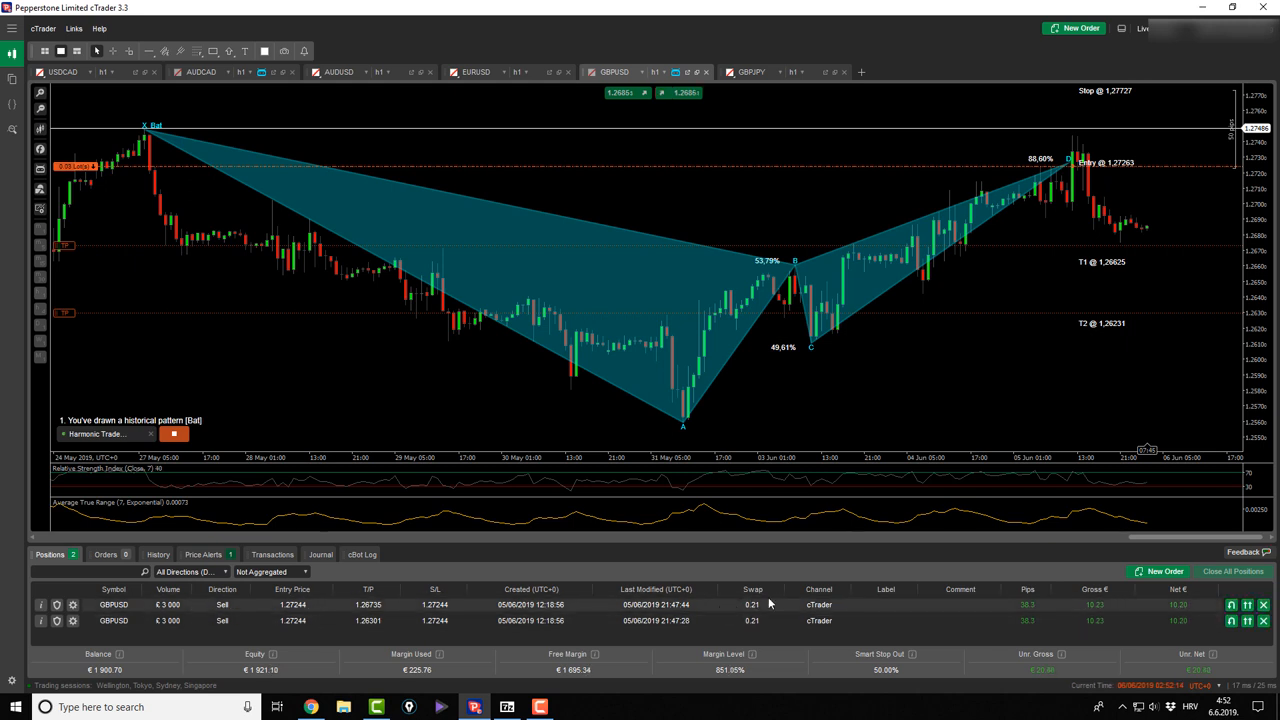
left_click(748, 72)
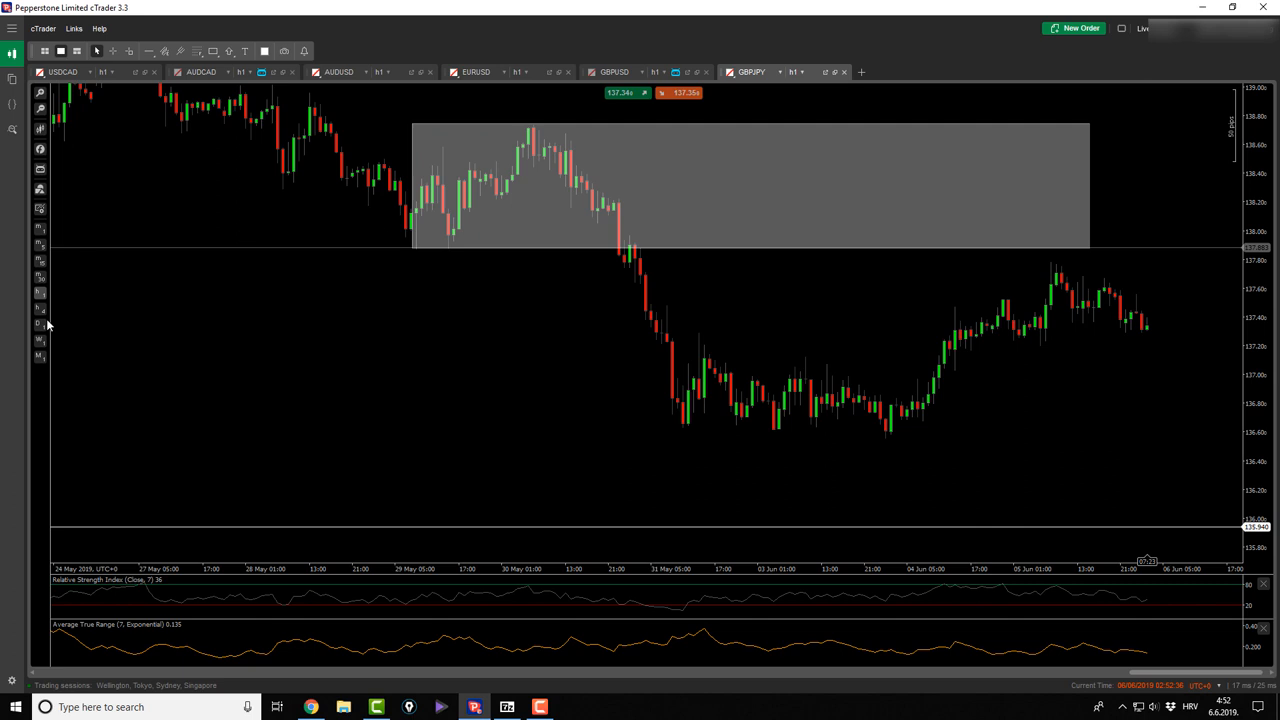
Step: Step the GBPJPY chart up through h4 to the D1 timeframe
left_click(792, 72)
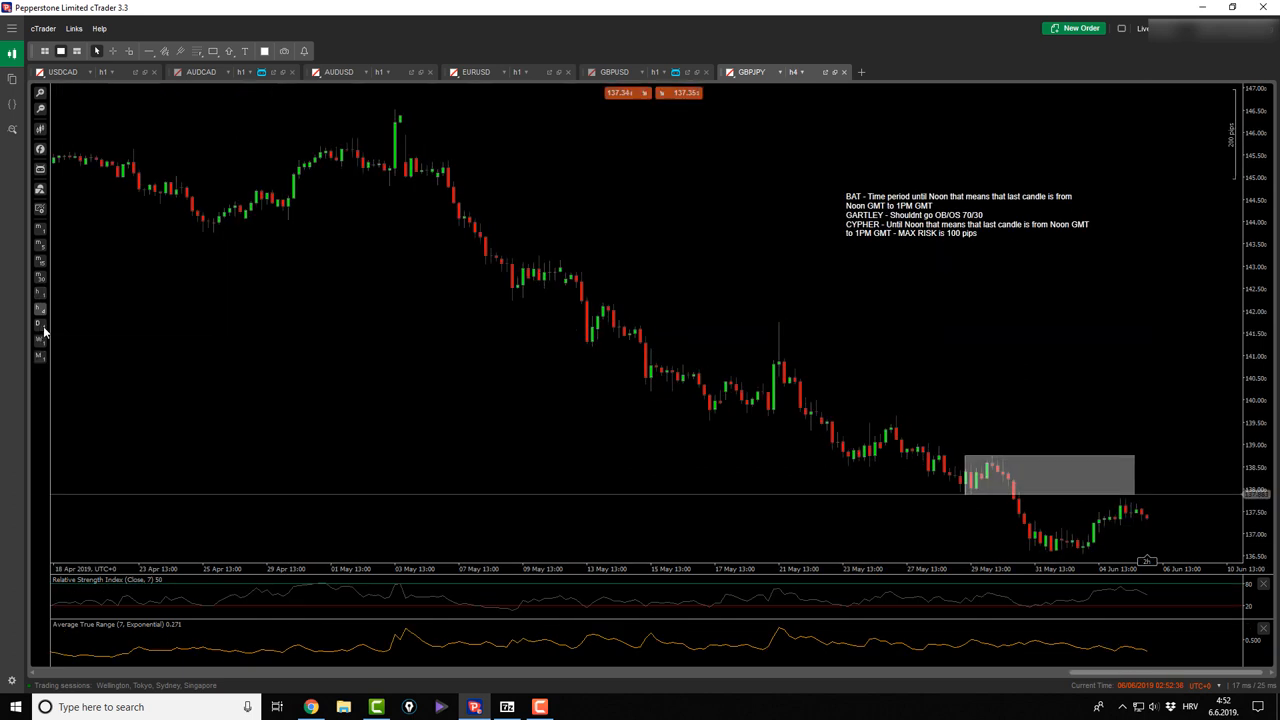
left_click(792, 72)
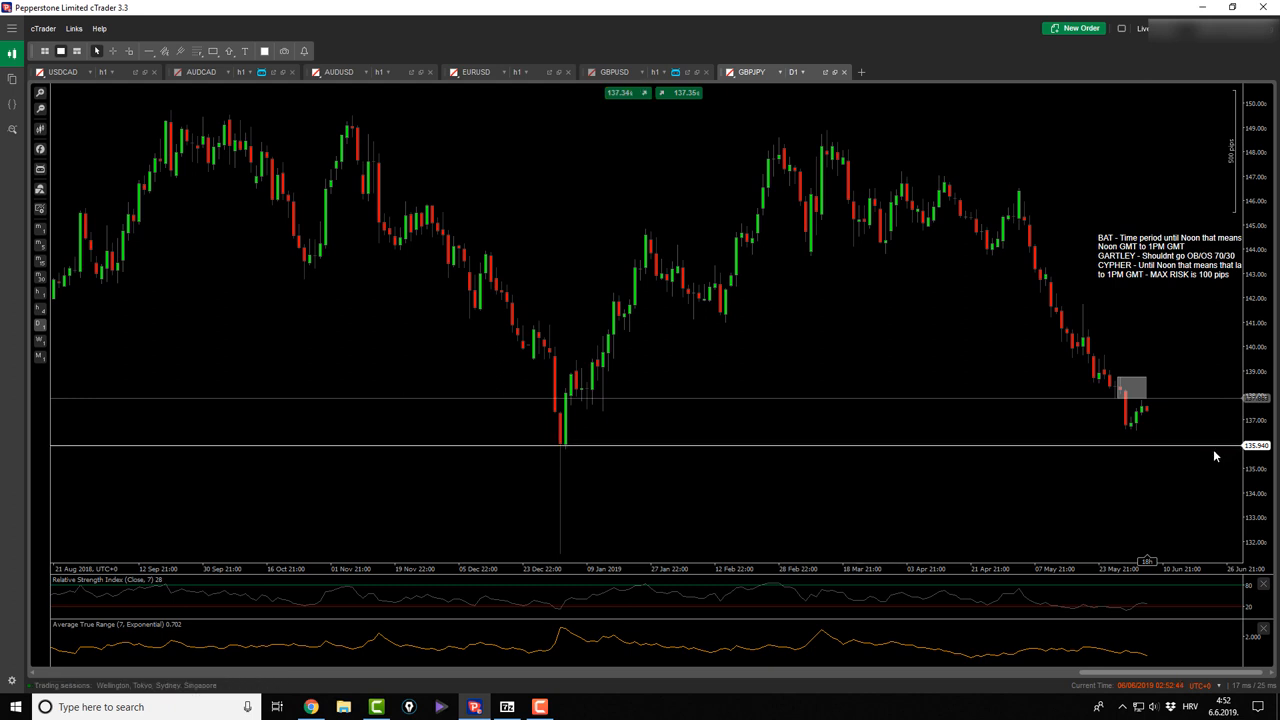
mouse_move(968, 428)
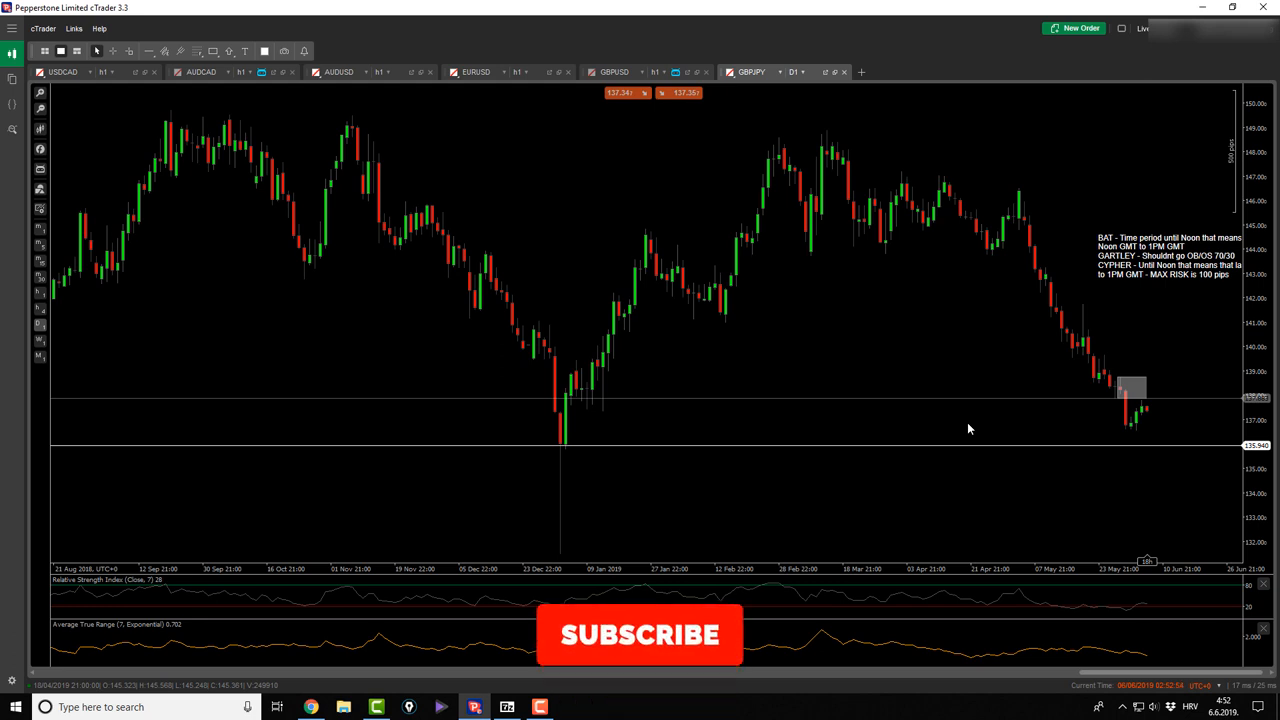
left_click(640, 636)
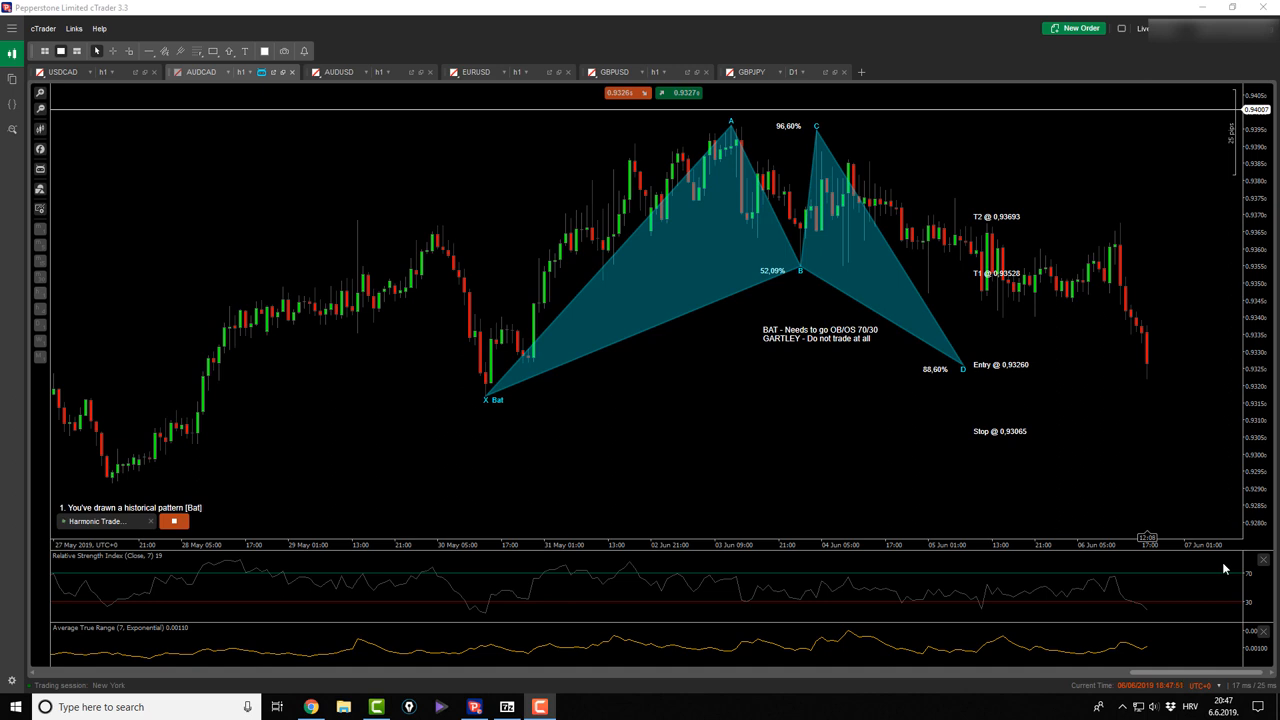
mouse_move(1098, 414)
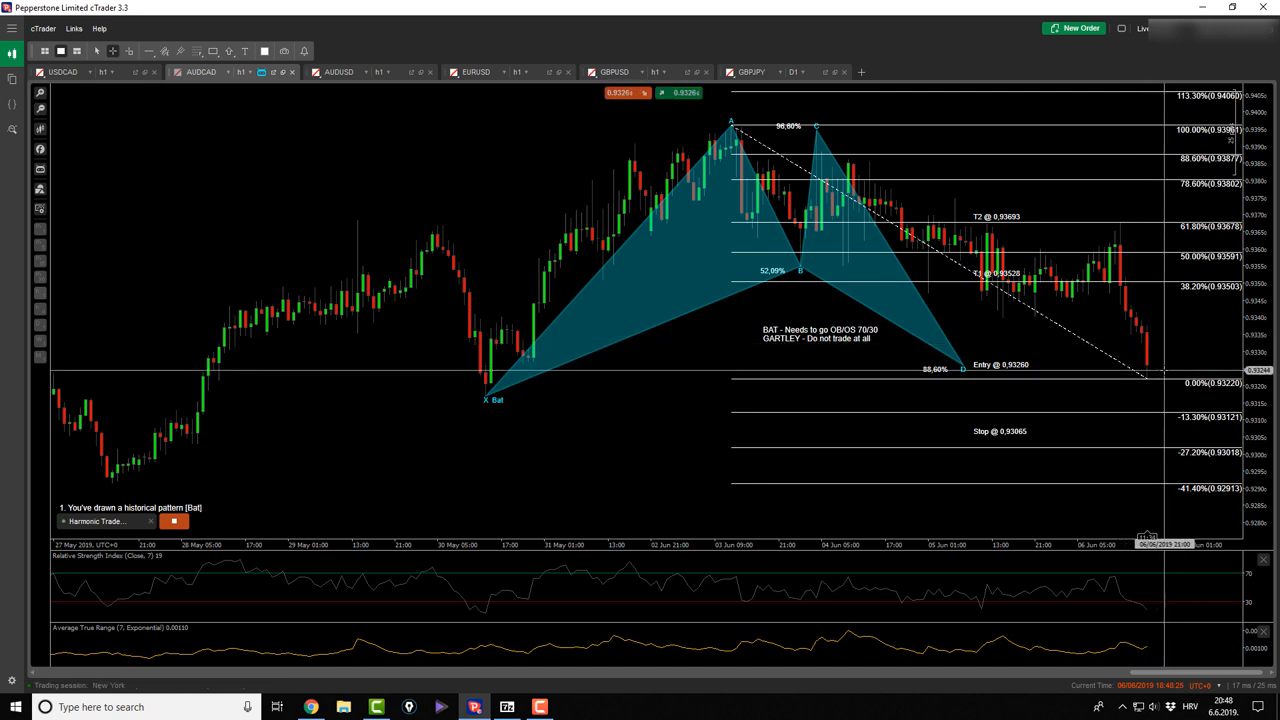
mouse_move(1156, 368)
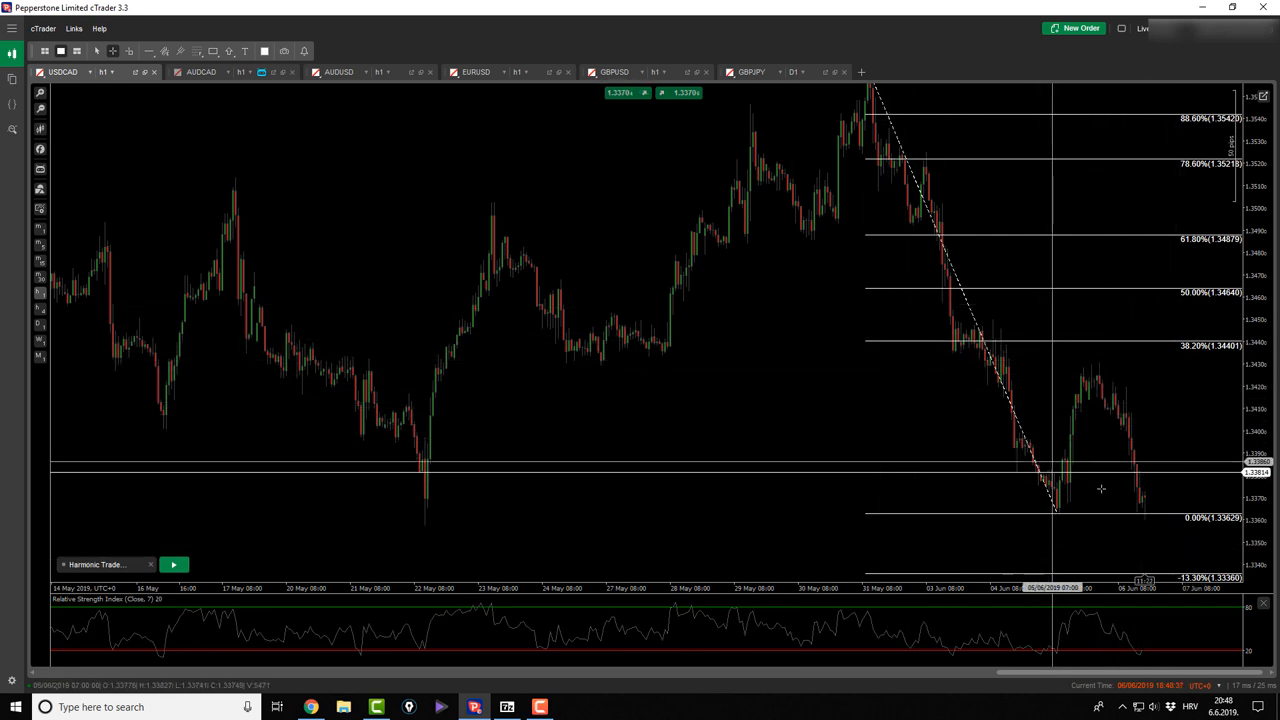
mouse_move(1076, 490)
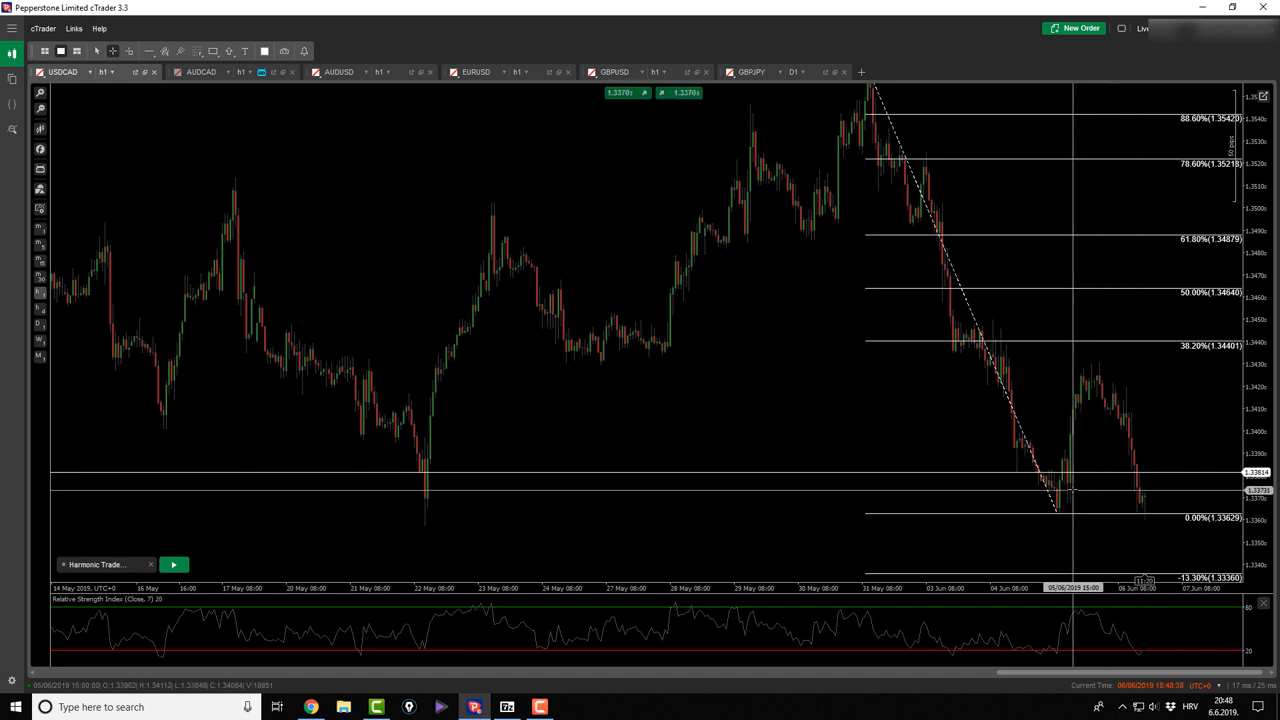
mouse_move(1130, 382)
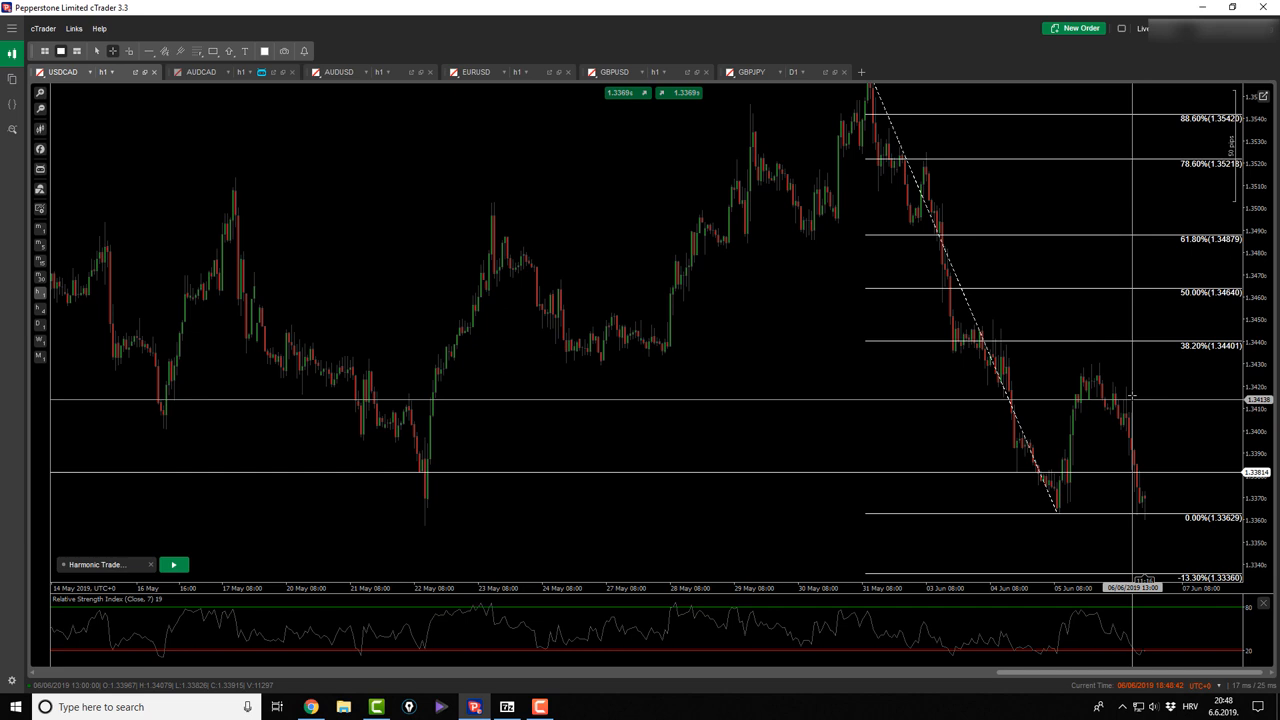
mouse_move(1108, 348)
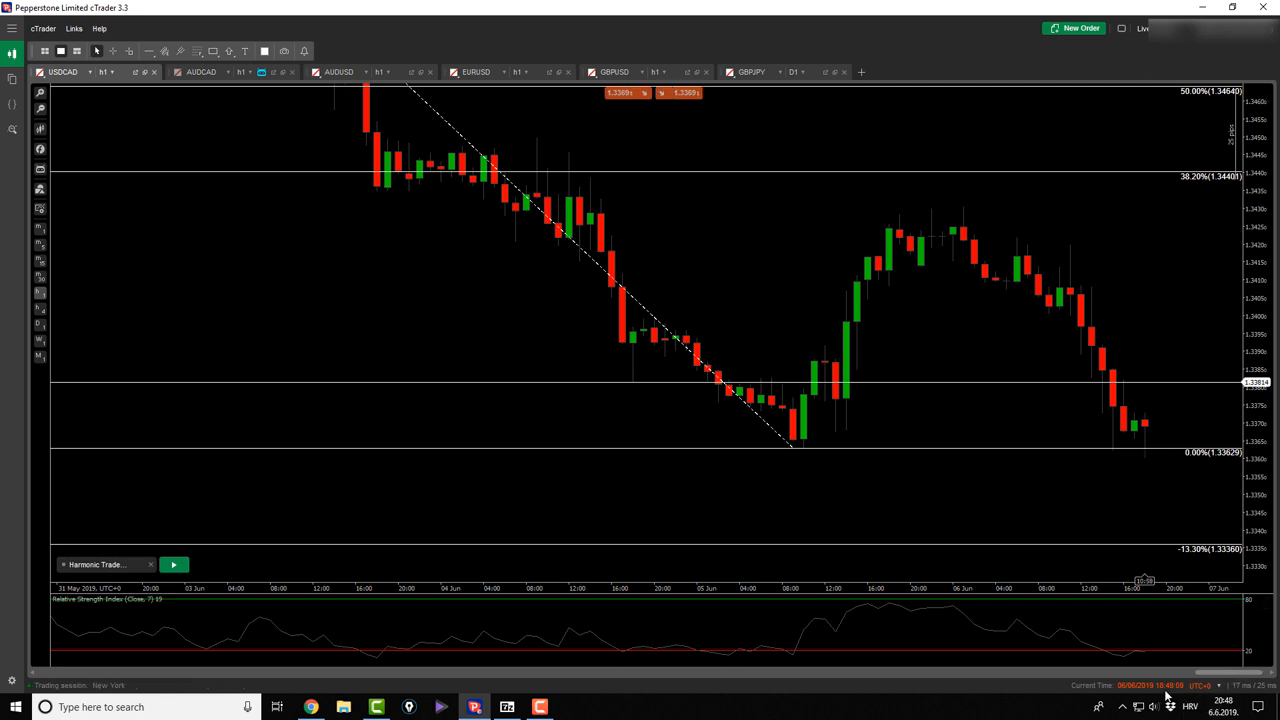
mouse_move(1148, 432)
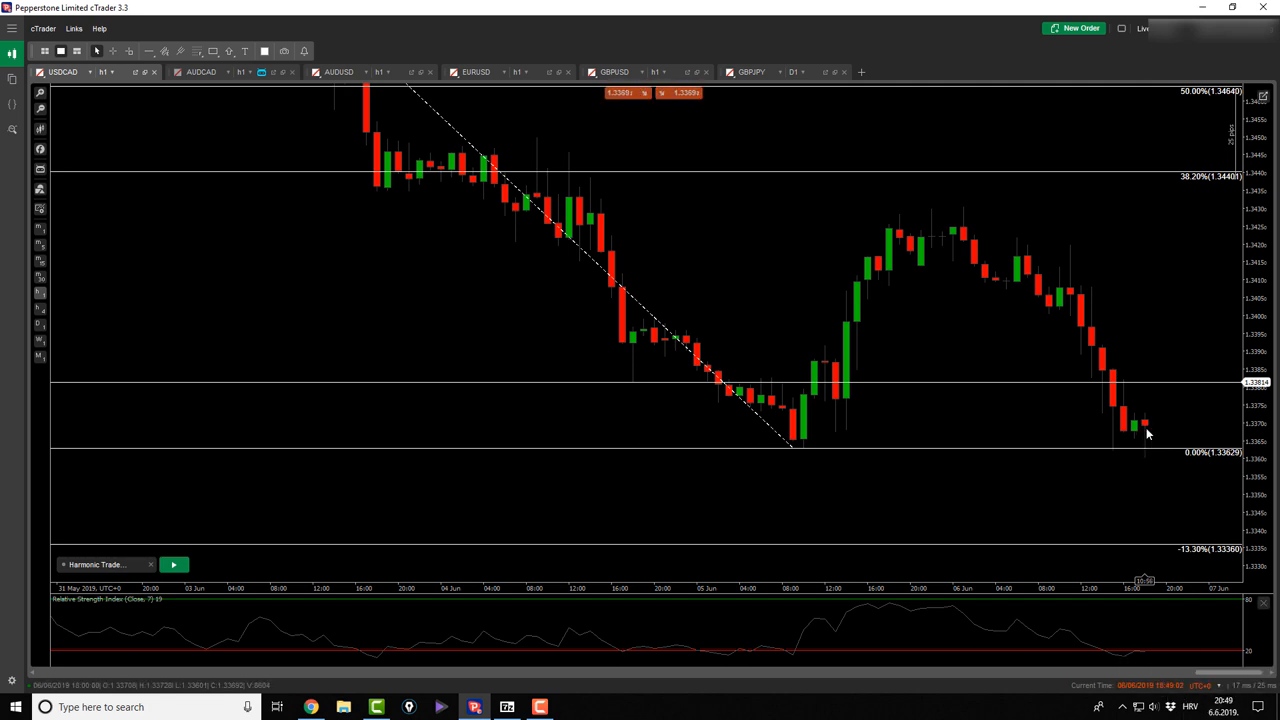
Step: Switch to the AUDUSD chart showing its Bat, Gartley and Cypher trading notes
left_click(200, 72)
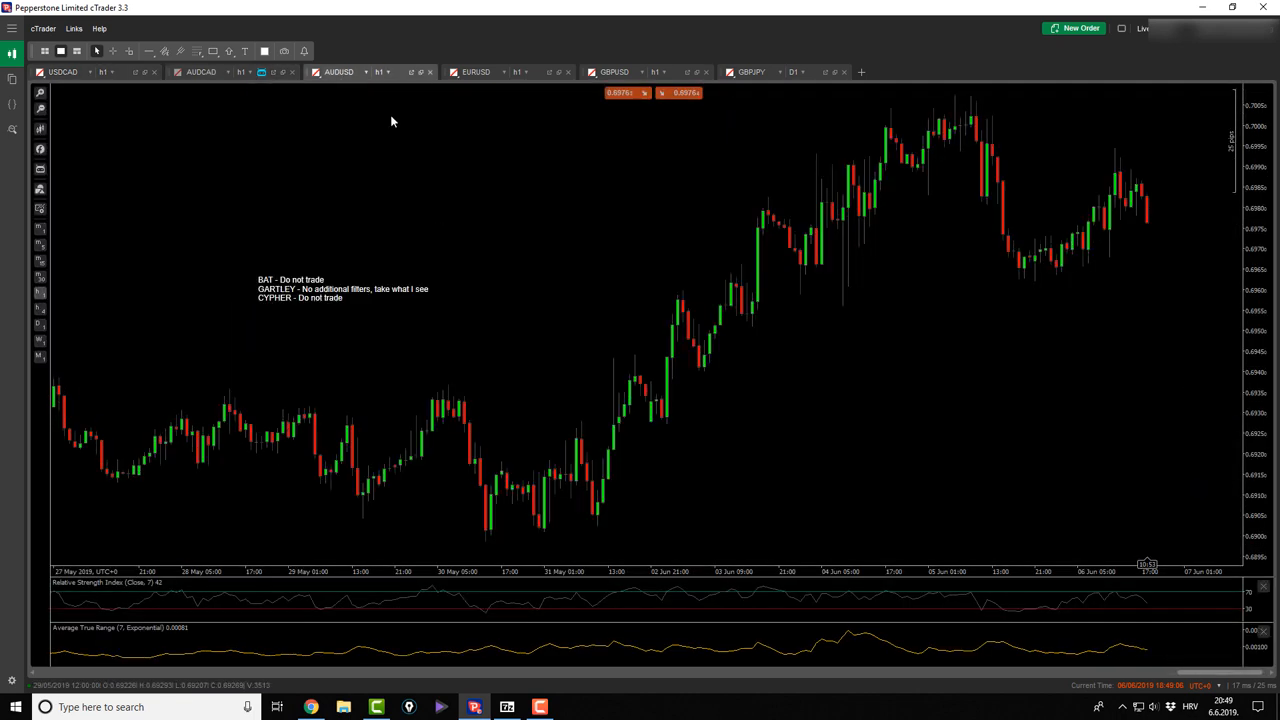
mouse_move(840, 288)
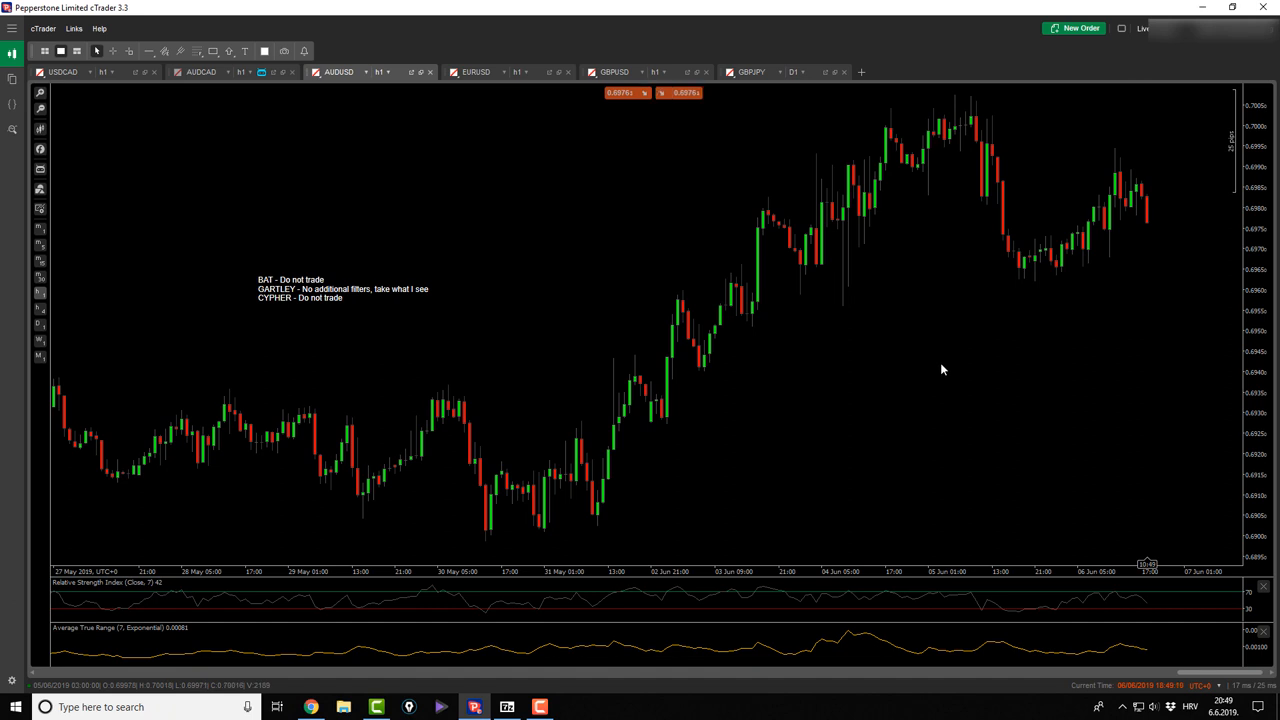
Step: Review EURUSD's historical Cypher pattern with the measuring tool, then move to GBPUSD
left_click(476, 72)
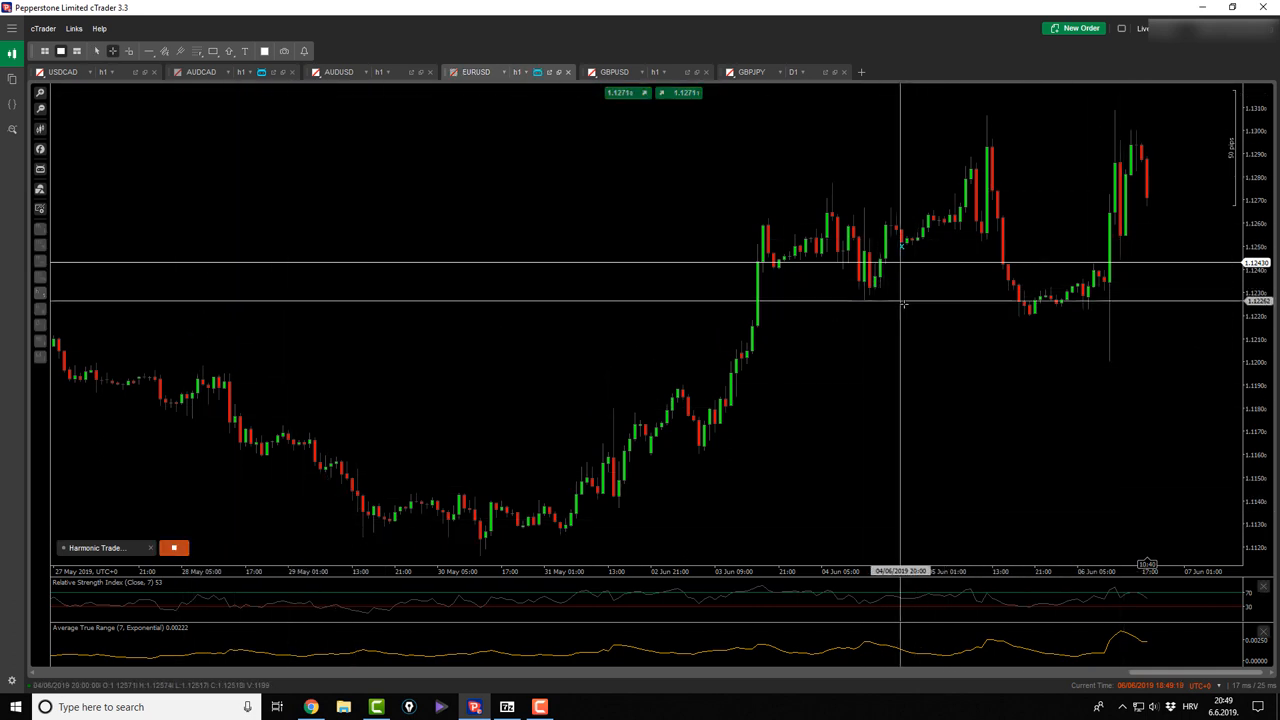
left_click_drag(864, 304, 988, 148)
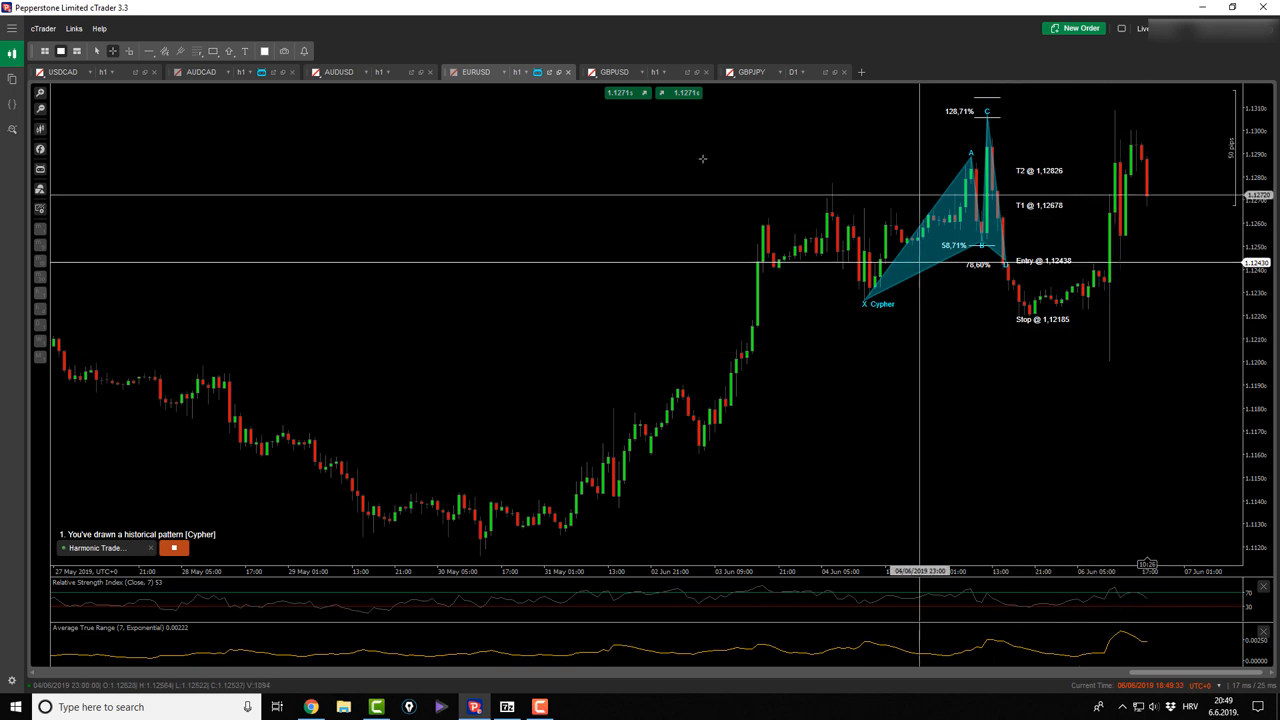
left_click(614, 72)
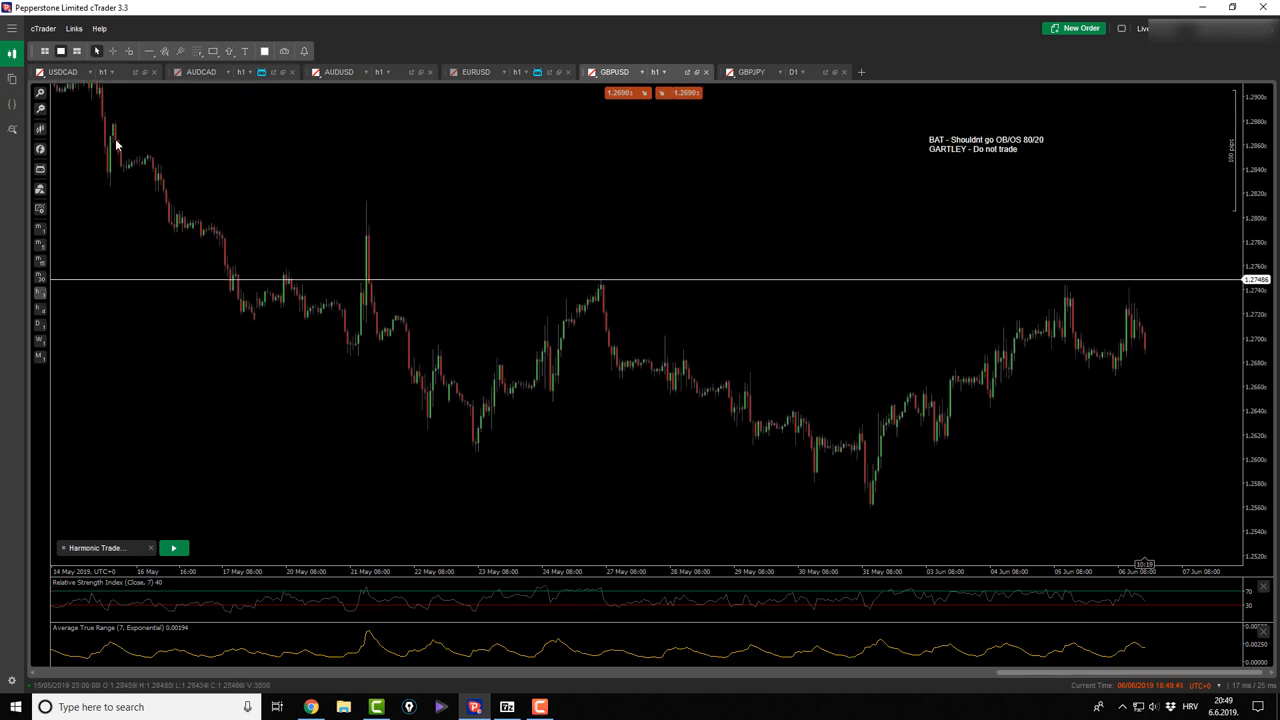
Step: Run the harmonic bot to draw the GBPUSD Bat and add a Fibonacci retracement from swing low to top
left_click(174, 548)
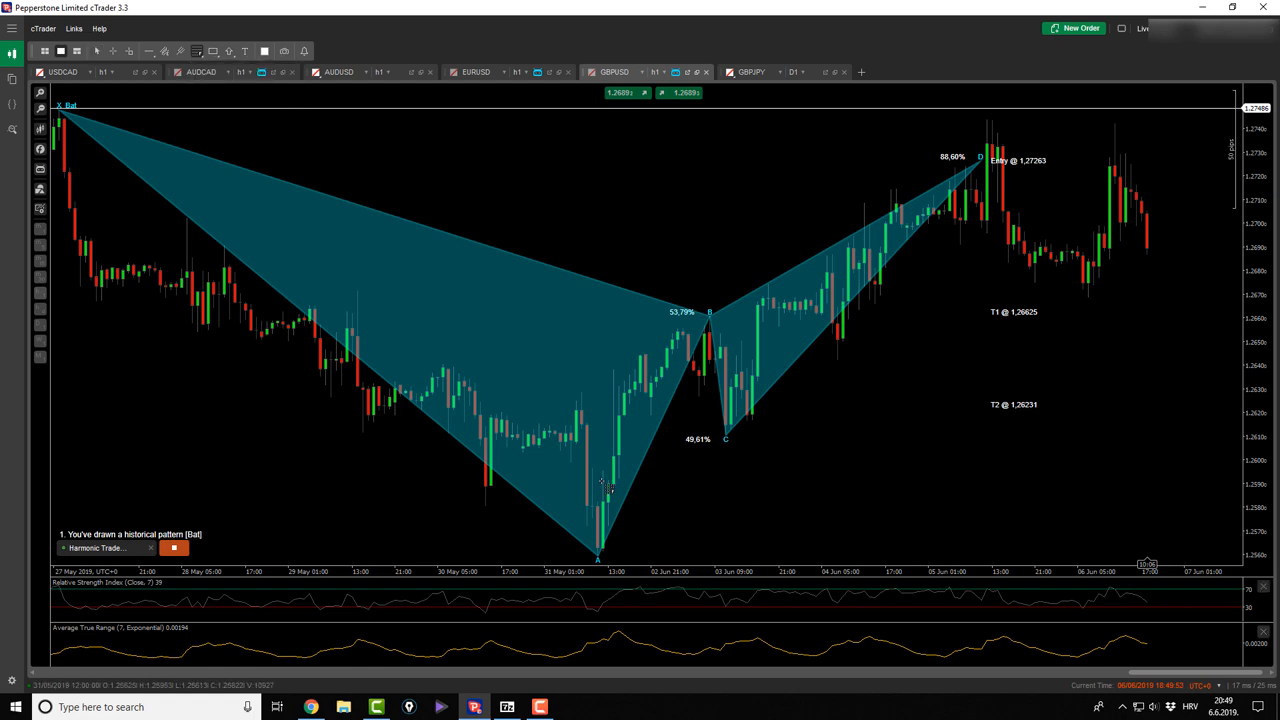
left_click_drag(596, 562, 988, 120)
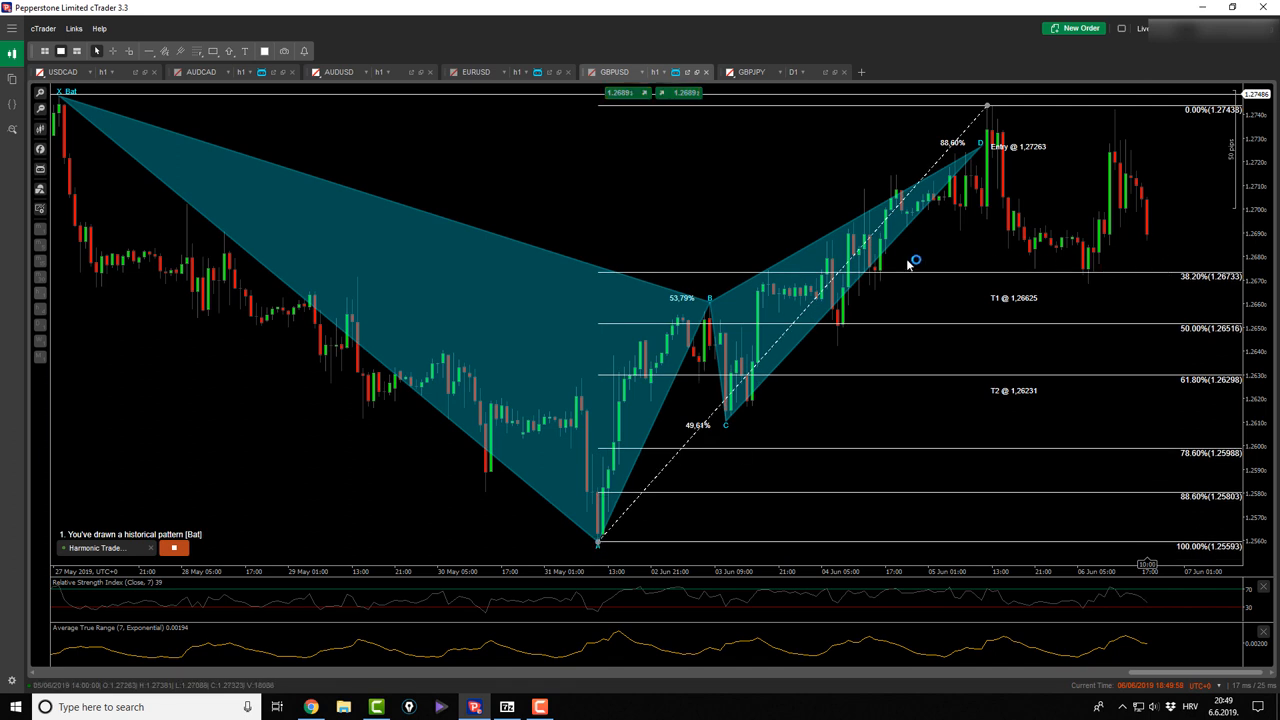
mouse_move(1152, 280)
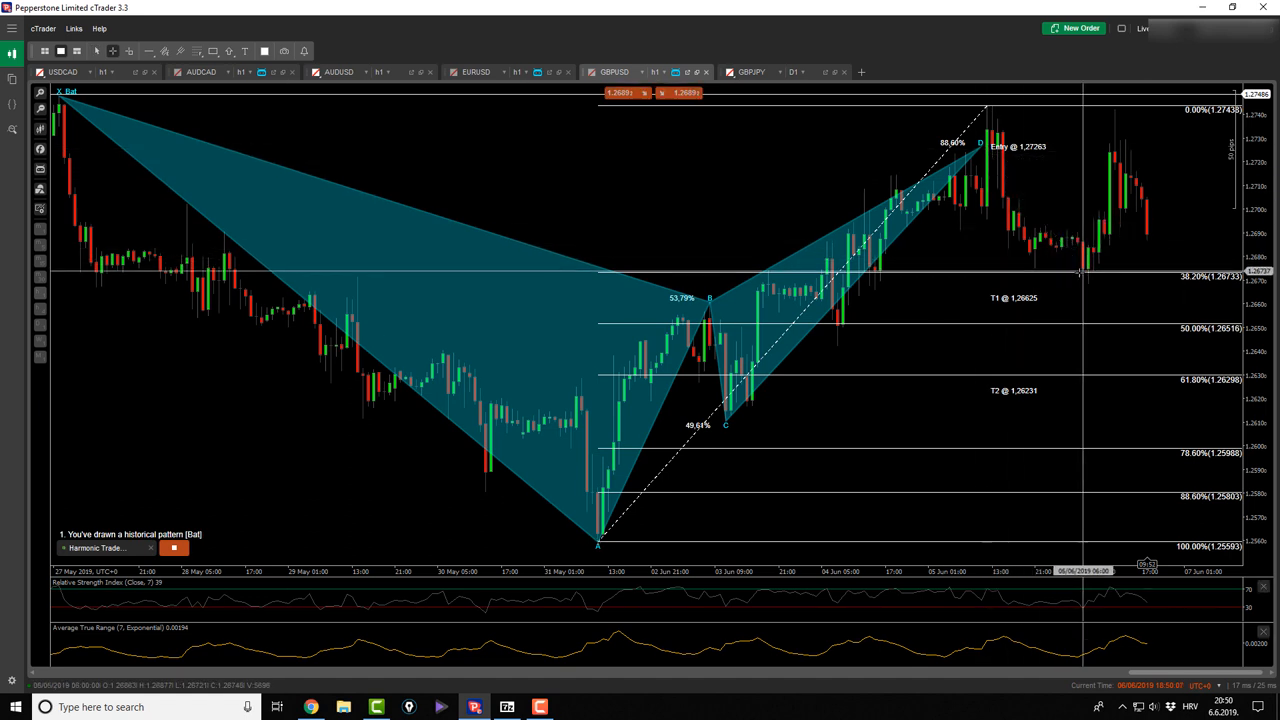
mouse_move(1090, 272)
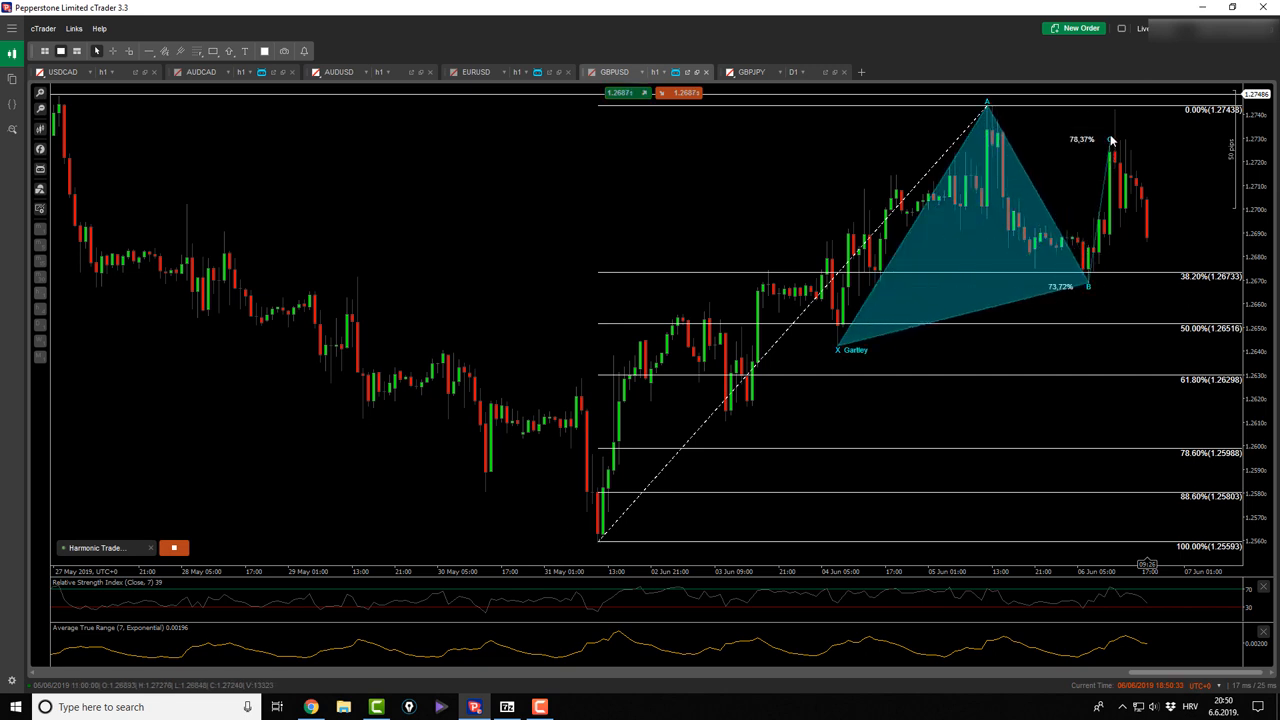
Step: Clear the Gartley pattern and Fibonacci retracement from GBPUSD, then move to the GBPJPY chart
left_click(174, 548)
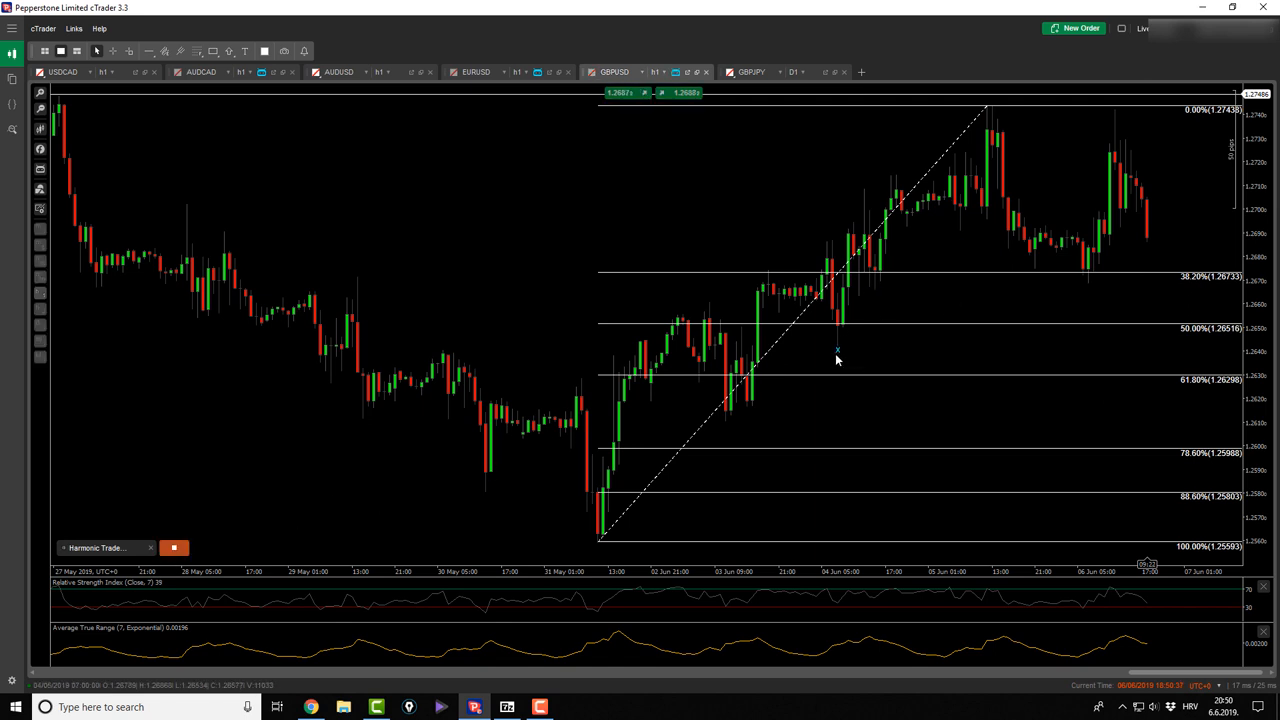
left_click_drag(838, 352, 1062, 234)
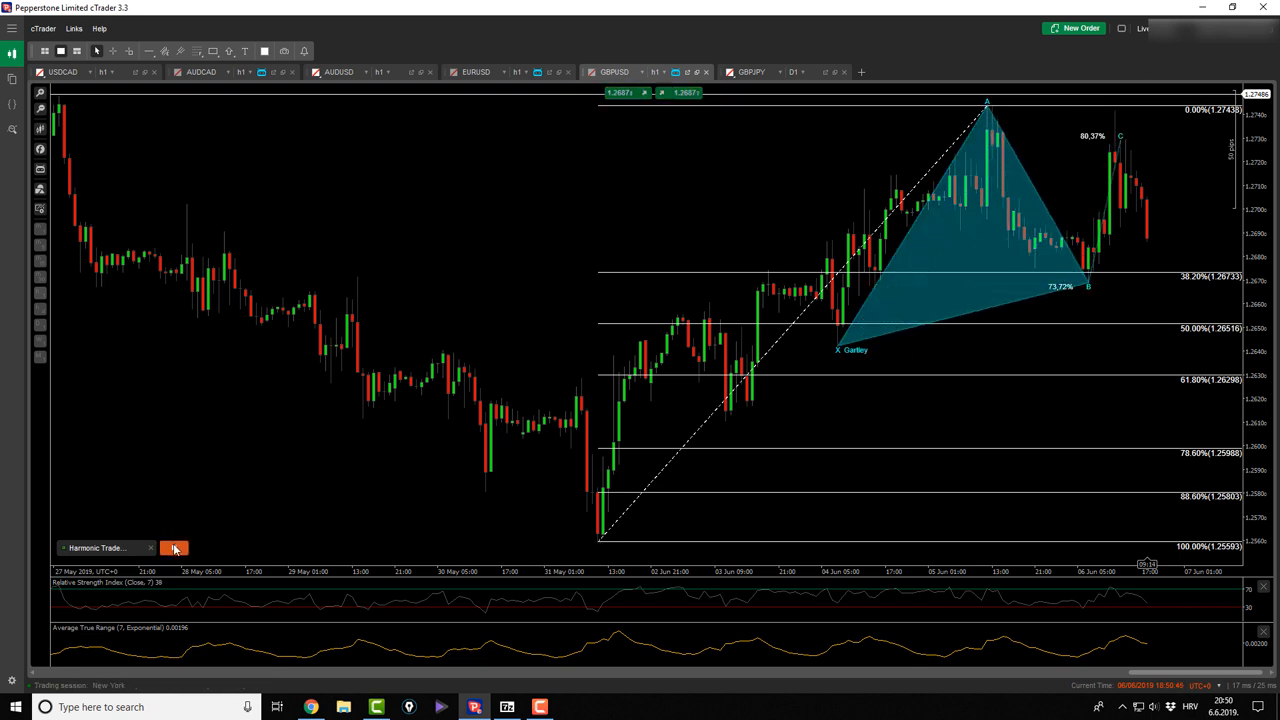
left_click(174, 548)
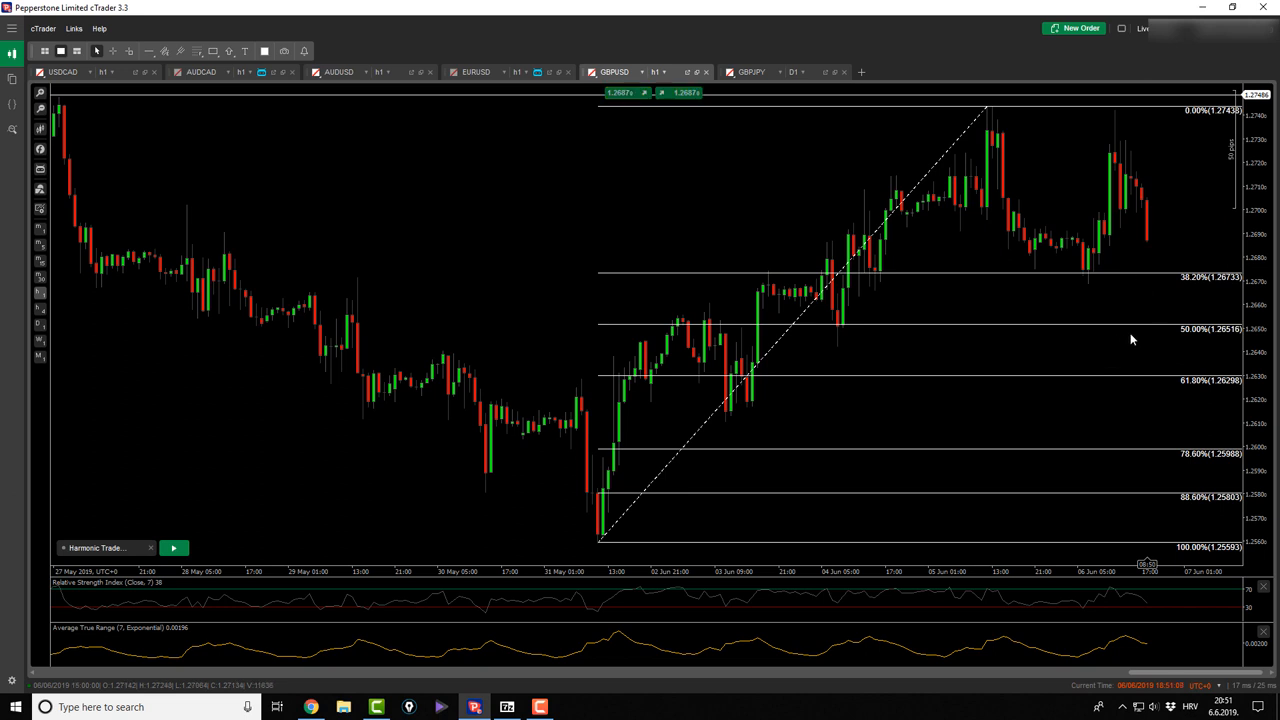
left_click(844, 262)
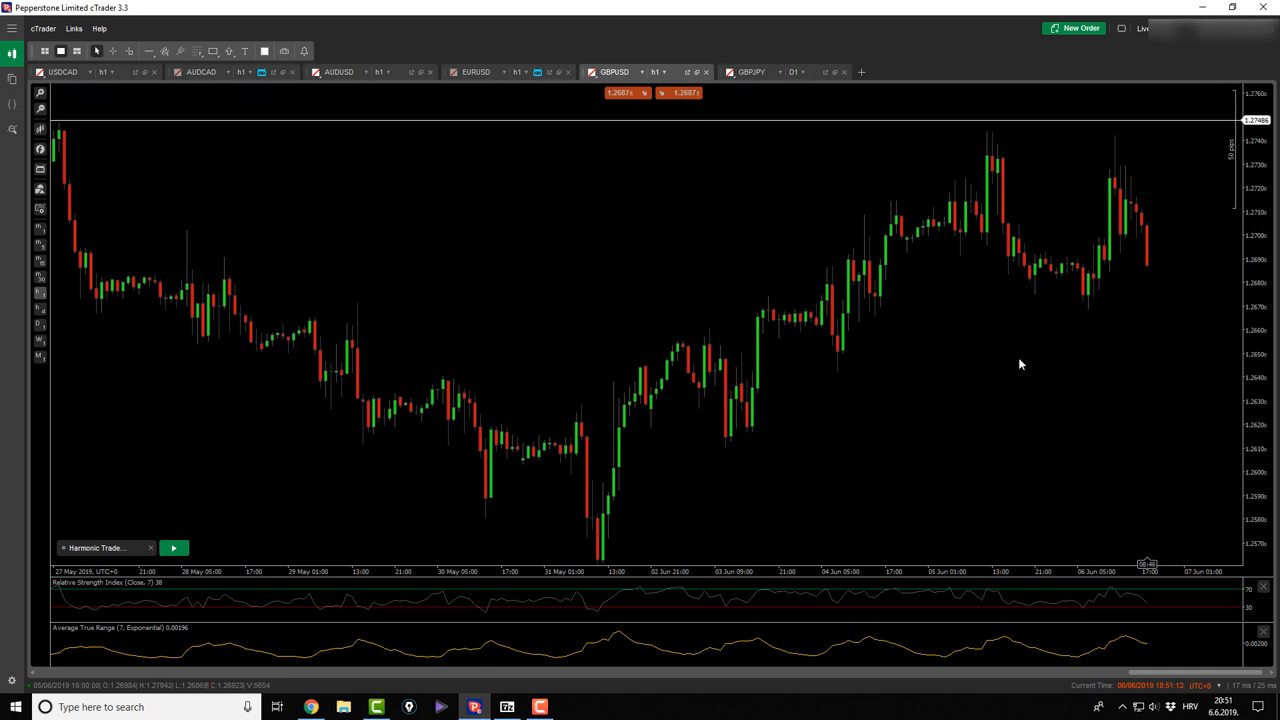
left_click(748, 72)
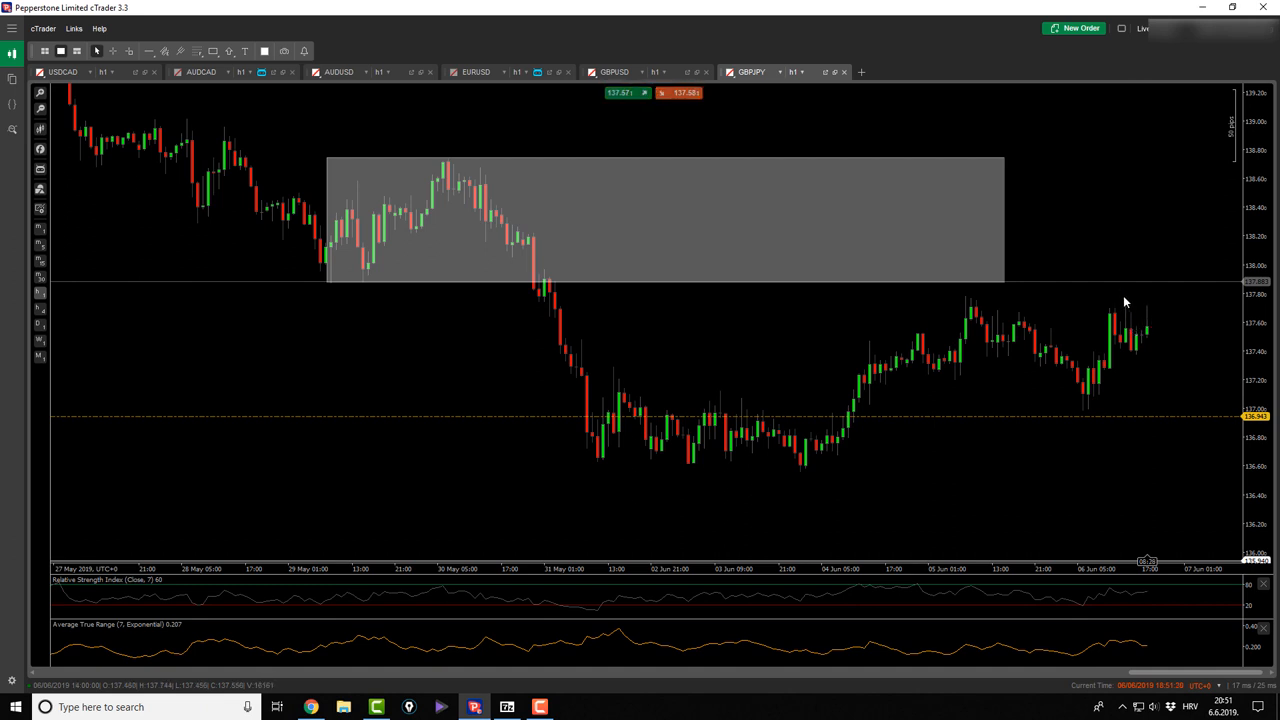
mouse_move(1130, 320)
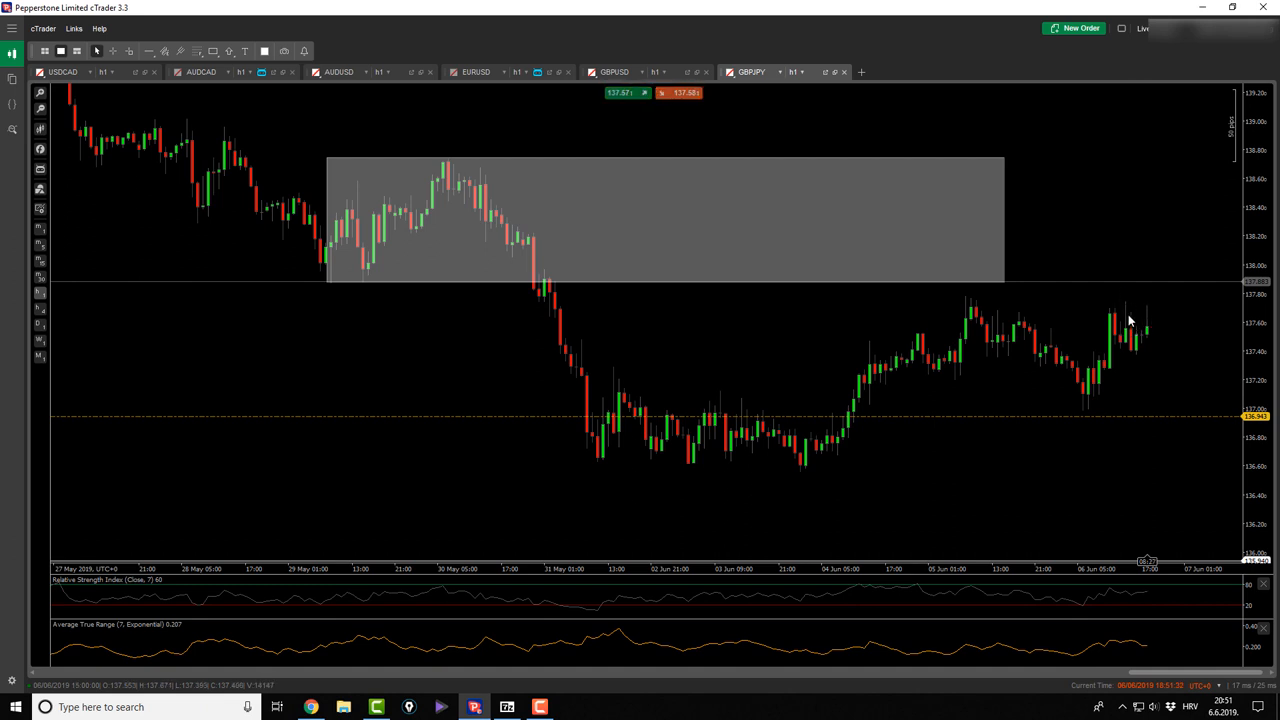
mouse_move(1140, 344)
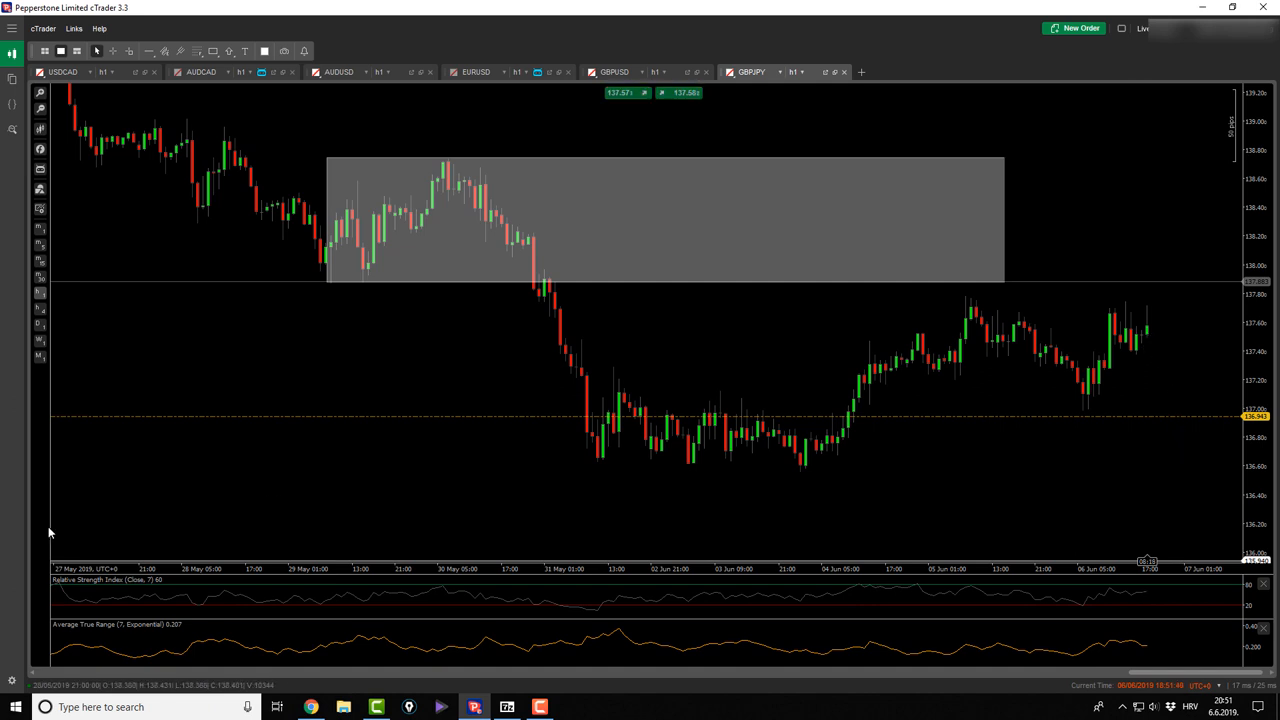
Step: Apply the Harmonic Trade cBot settings on GBPJPY, inspect the drawn Gartley, then stop the bot
left_click(40, 190)
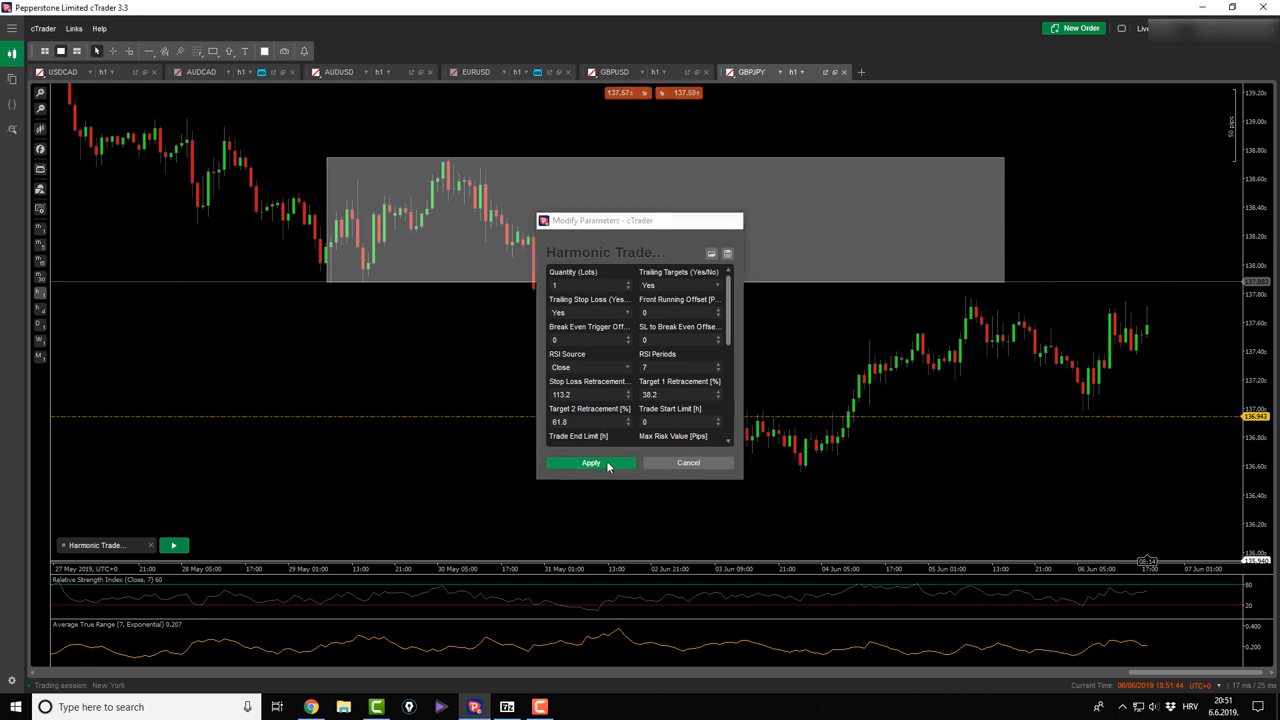
left_click(590, 462)
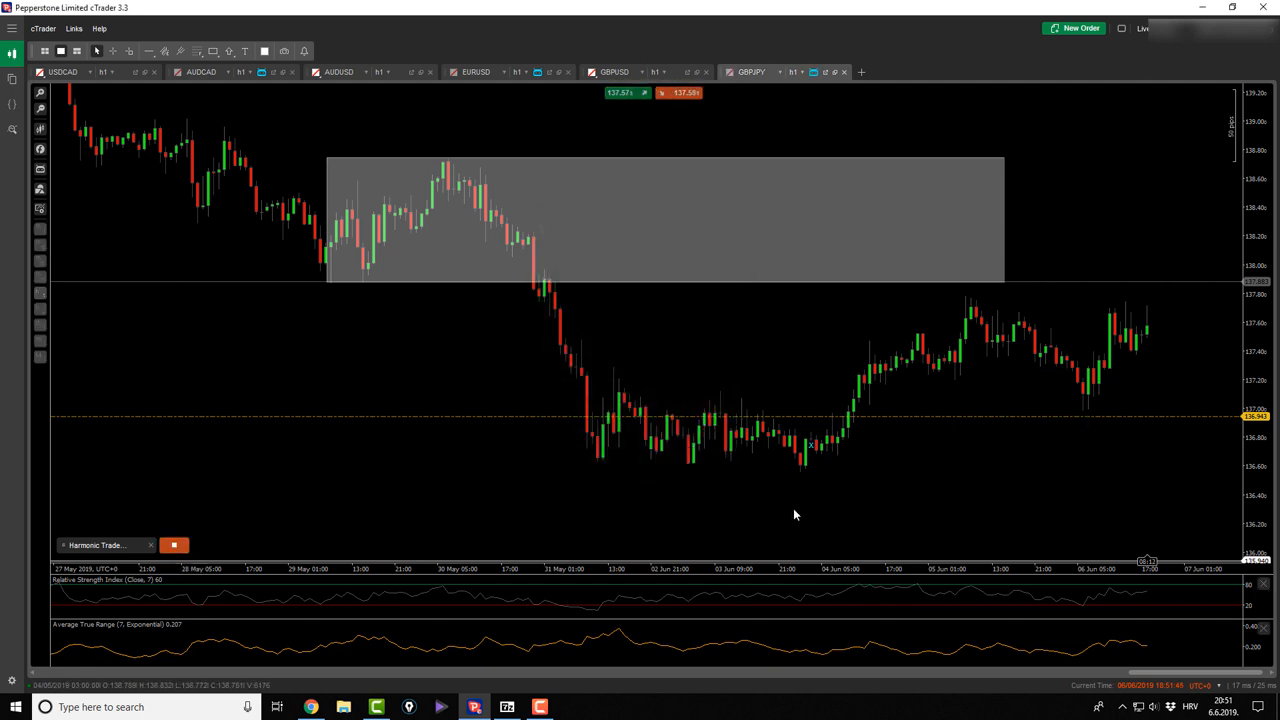
left_click_drag(800, 476, 964, 296)
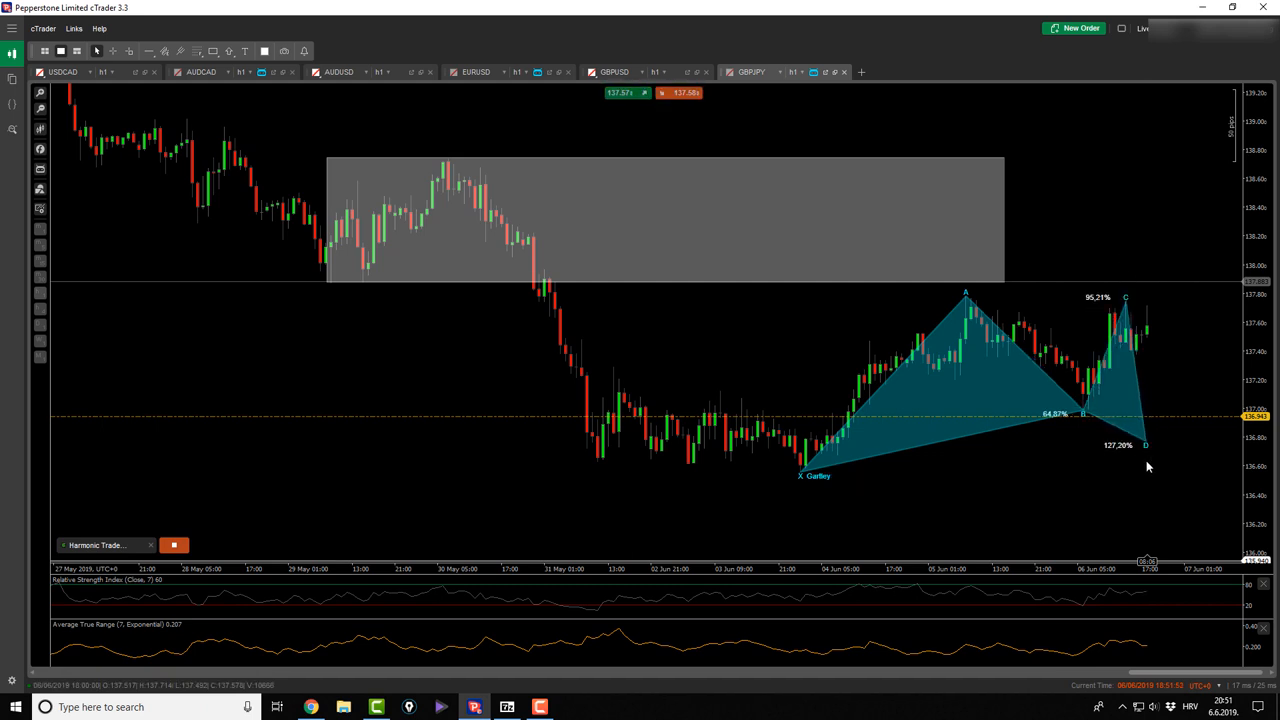
left_click(172, 544)
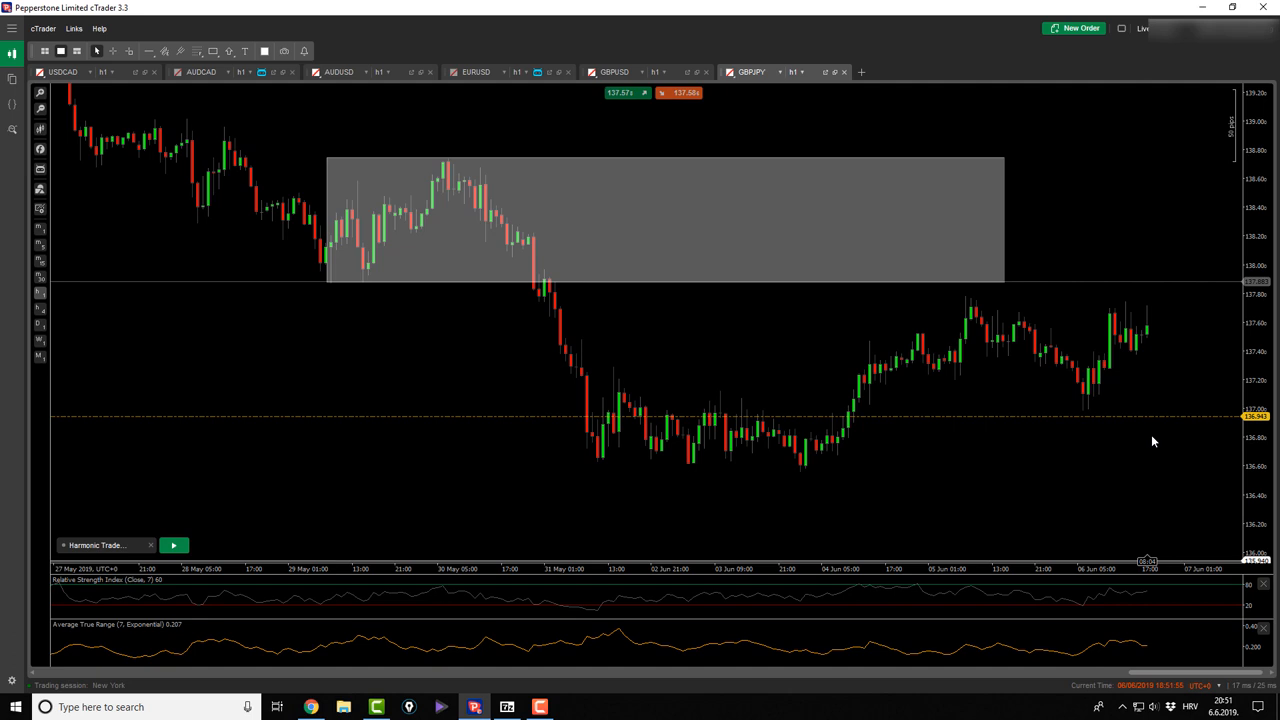
mouse_move(700, 384)
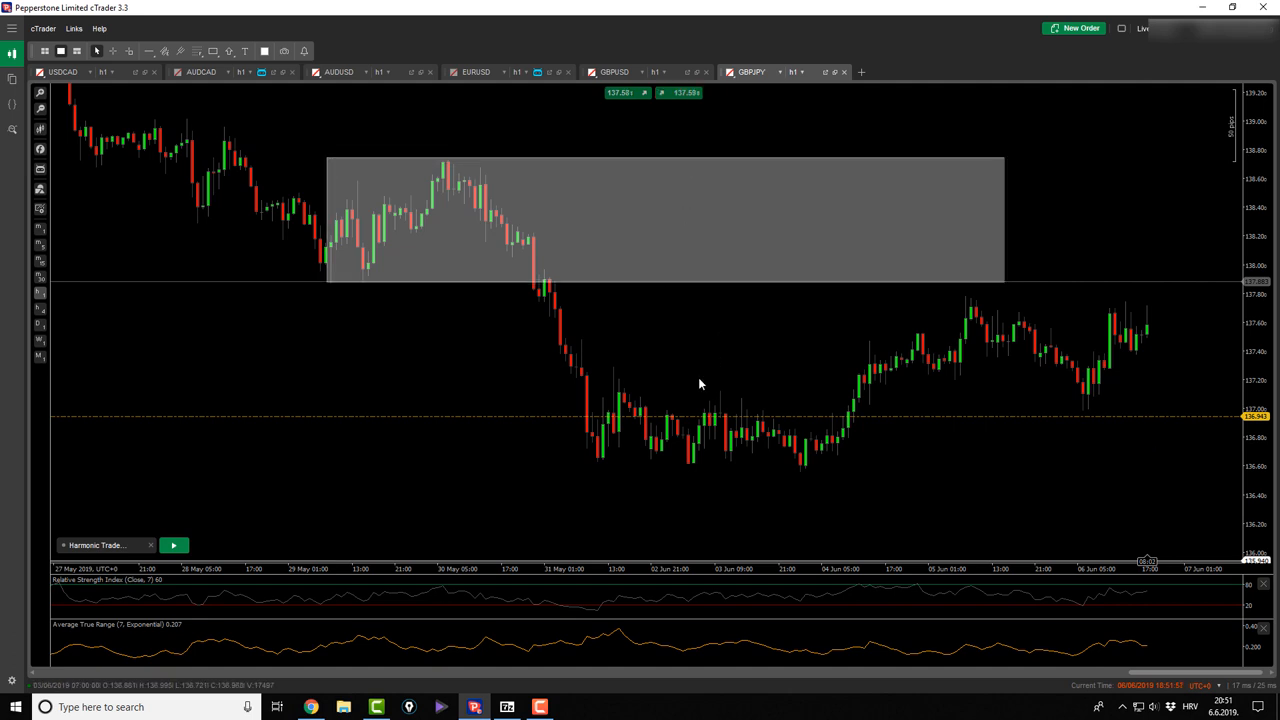
mouse_move(764, 364)
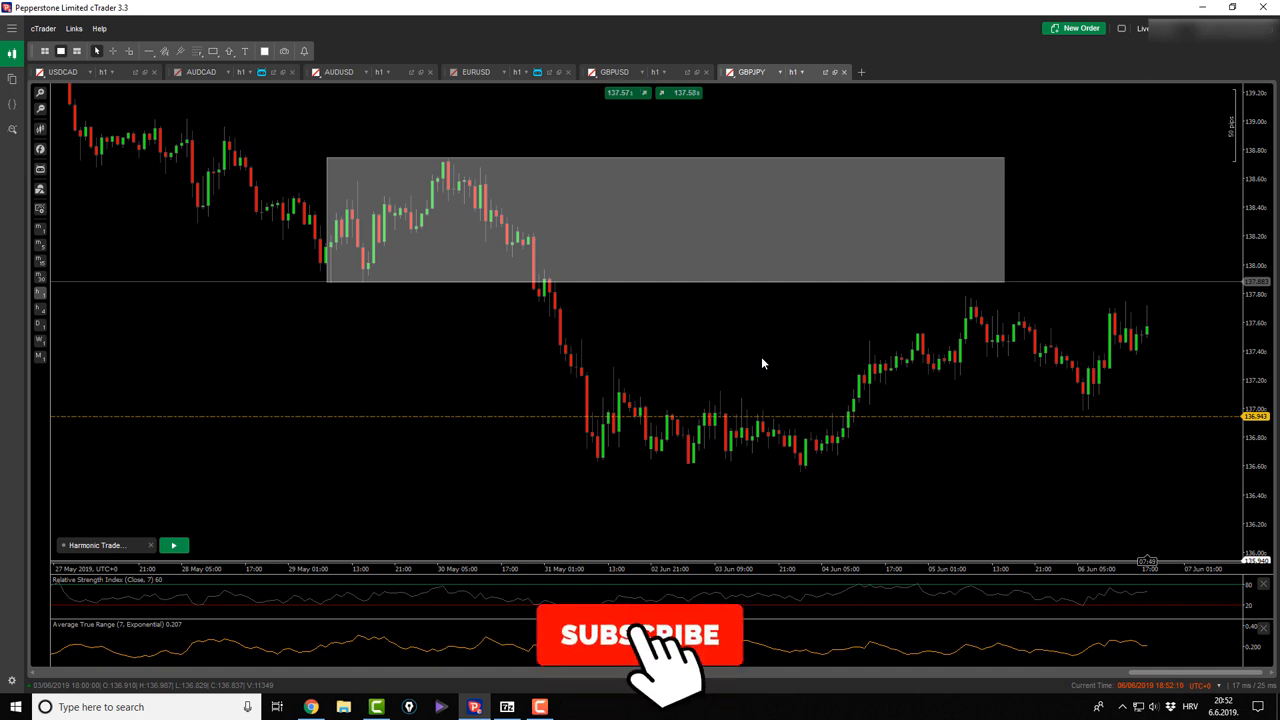
left_click(640, 636)
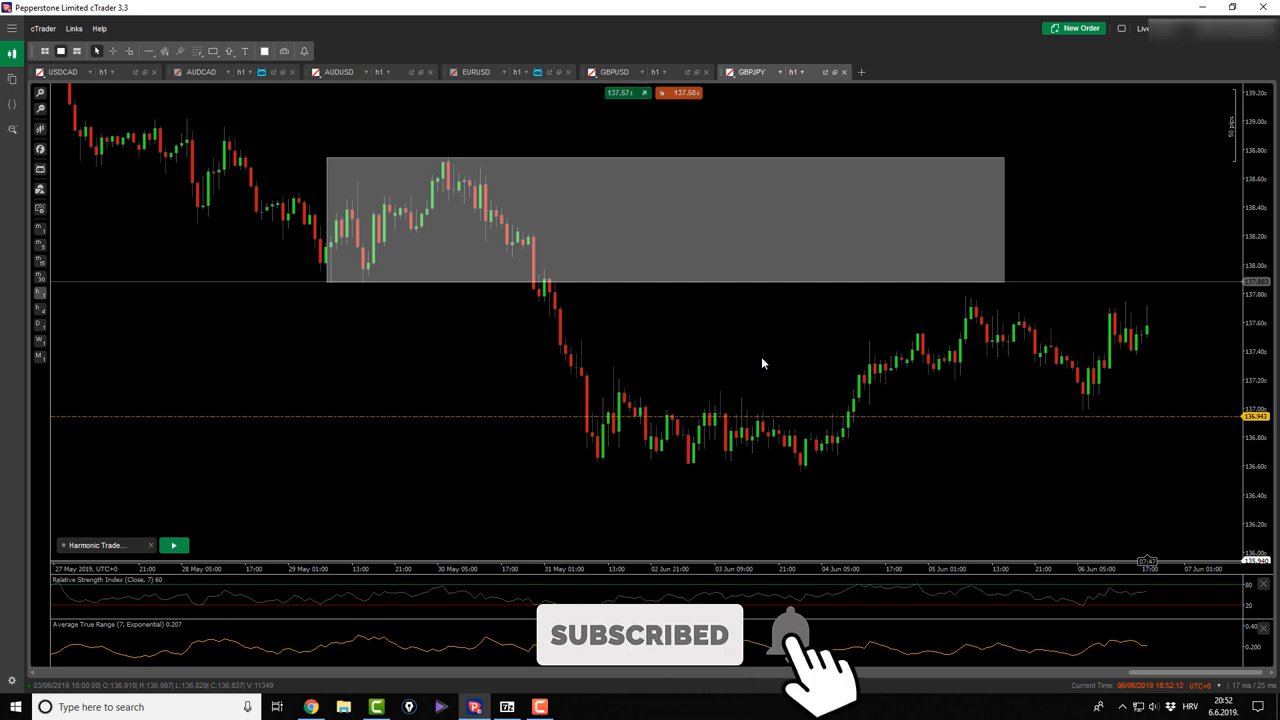